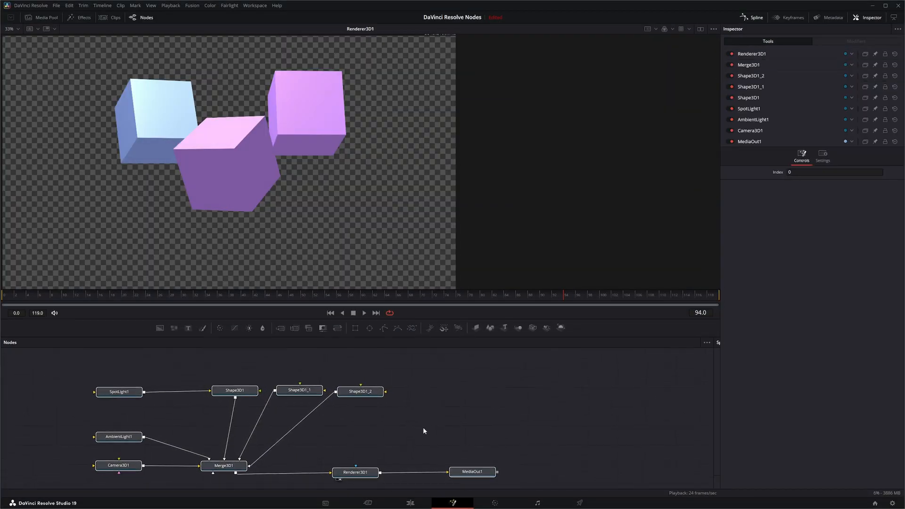
- Select the Shape3D cube nodes and expand Shape3D1_1's ObjectID section showing ID 3
left_click(234, 390)
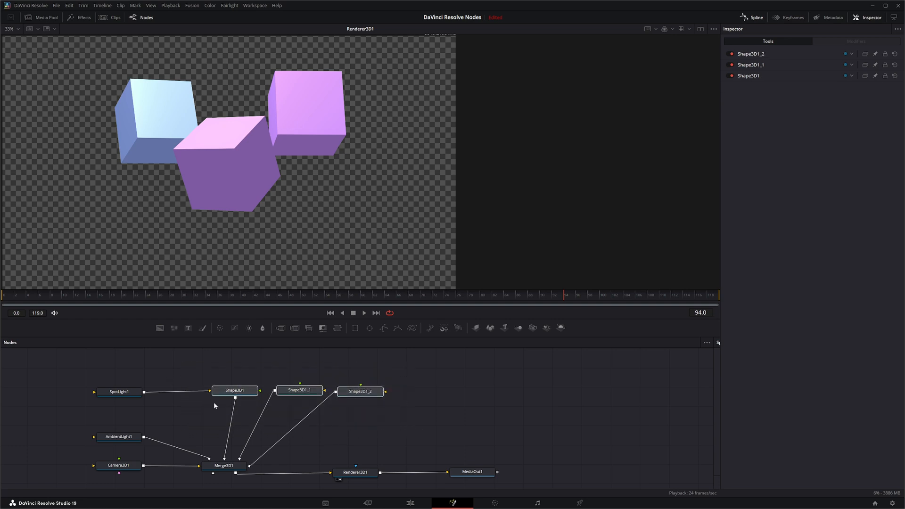
left_click(224, 465)
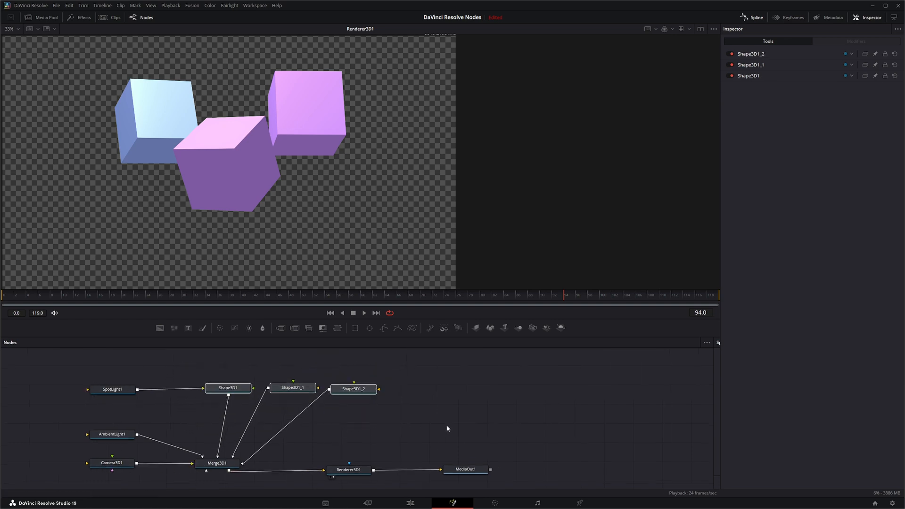
left_click(228, 387)
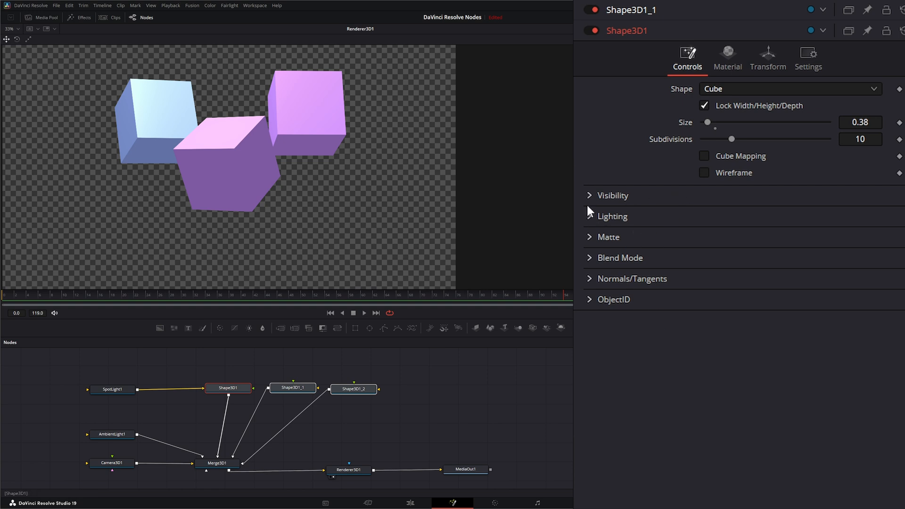
mouse_move(641, 263)
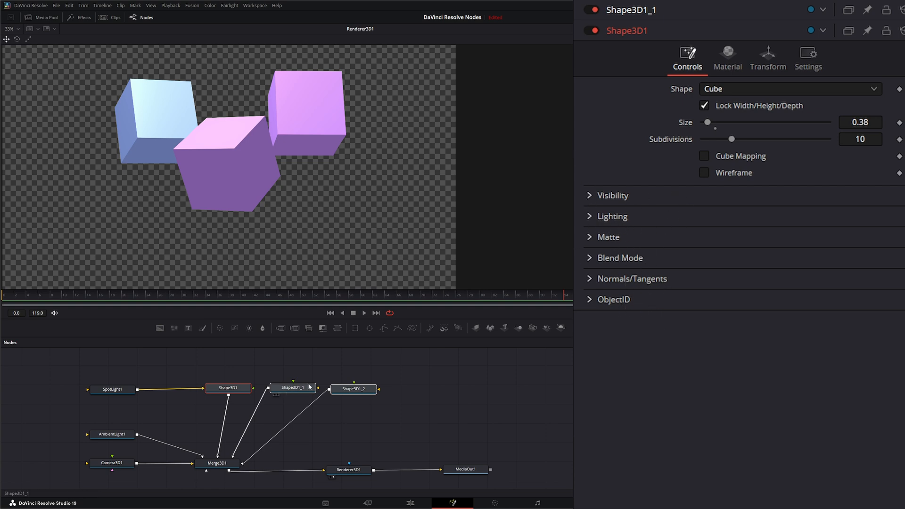
left_click(352, 389)
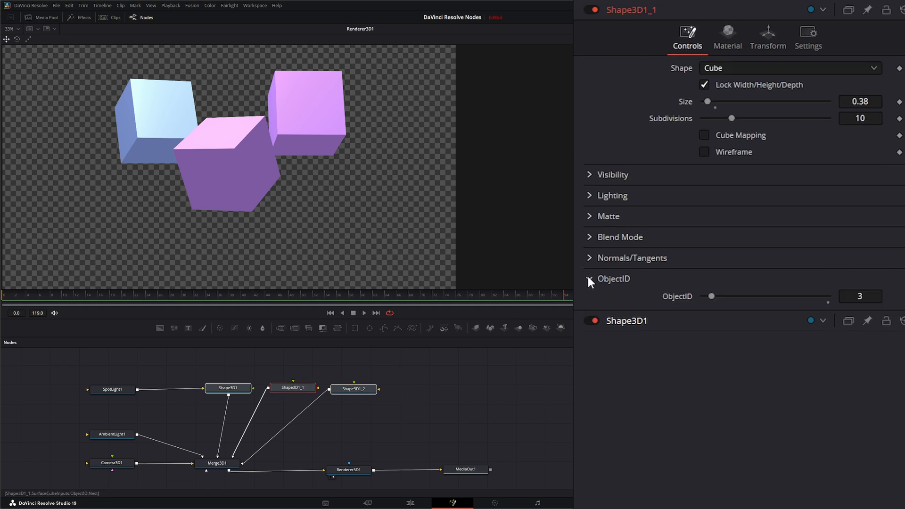
- Route the three cube shapes into a new Merge3D2 and search the tools for Override 3D
left_click(589, 279)
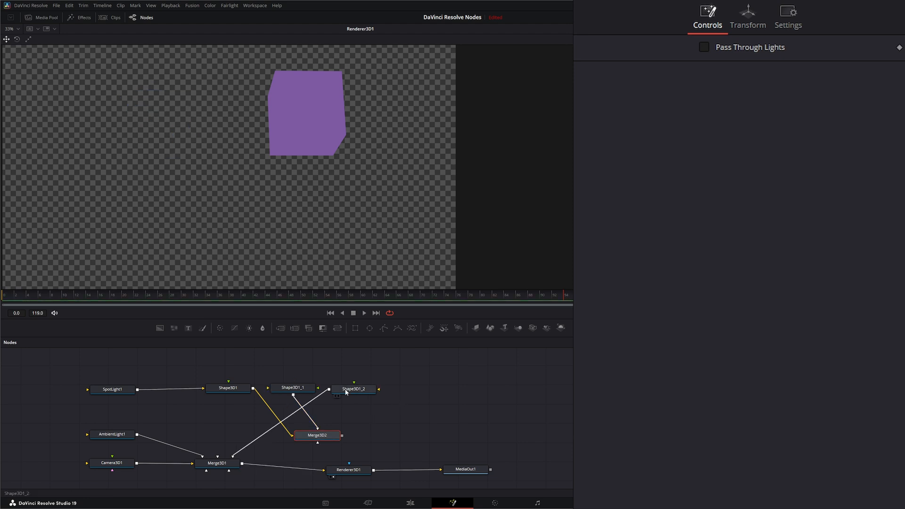
left_click(316, 434)
type("ov")
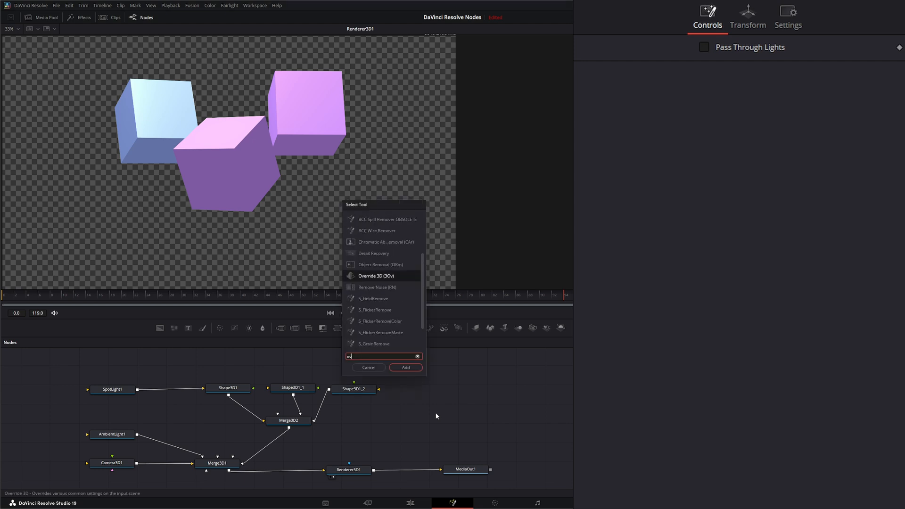
- Add Override3D1 and wire Merge3D2 through it into Merge3D1
left_click(405, 367)
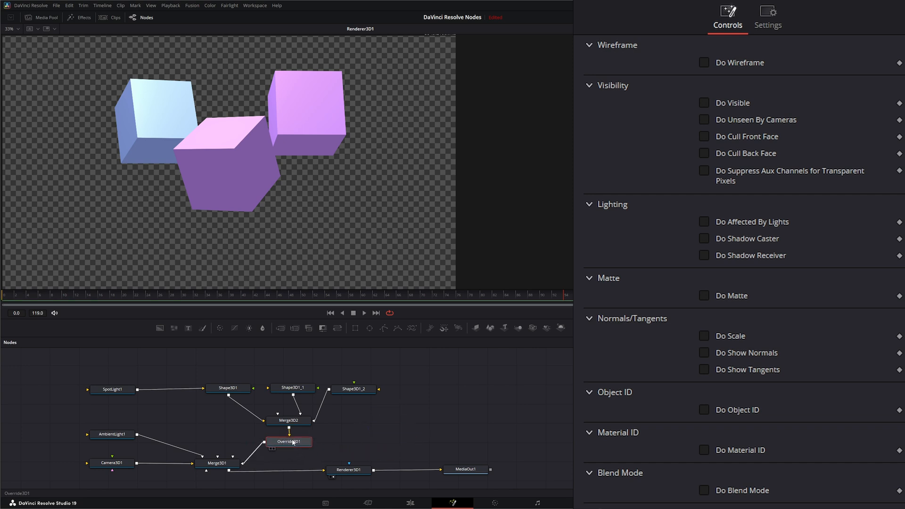
left_click(289, 420)
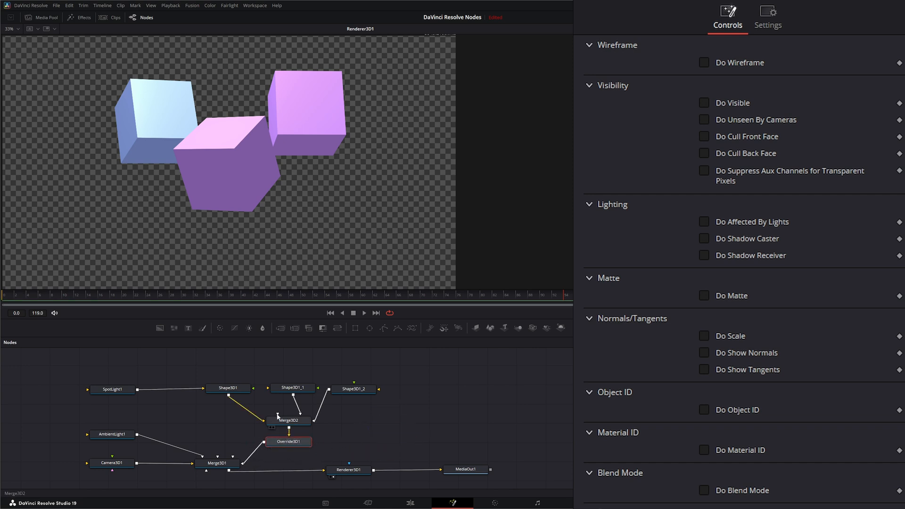
left_click(111, 389)
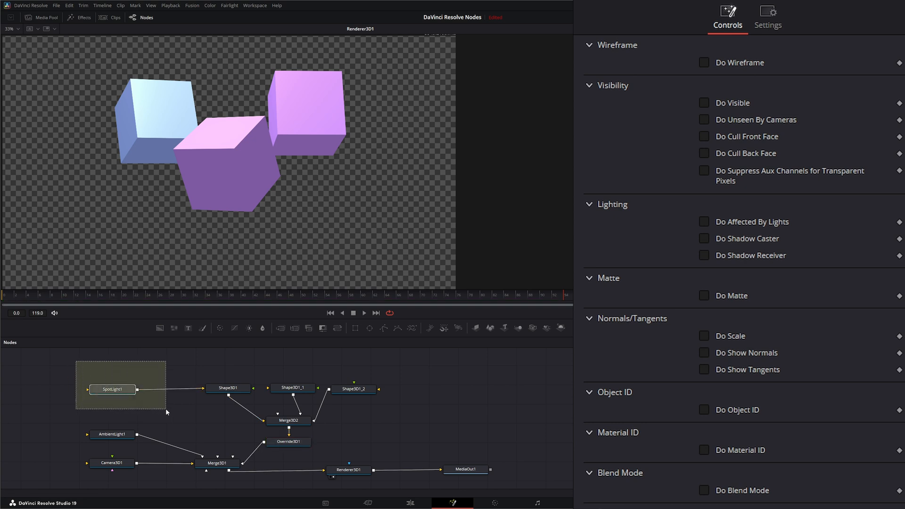
- Rewire SpotLight1 from Shape3D1 to Merge3D1 and view Merge3D1's 3D scene
left_click(112, 390)
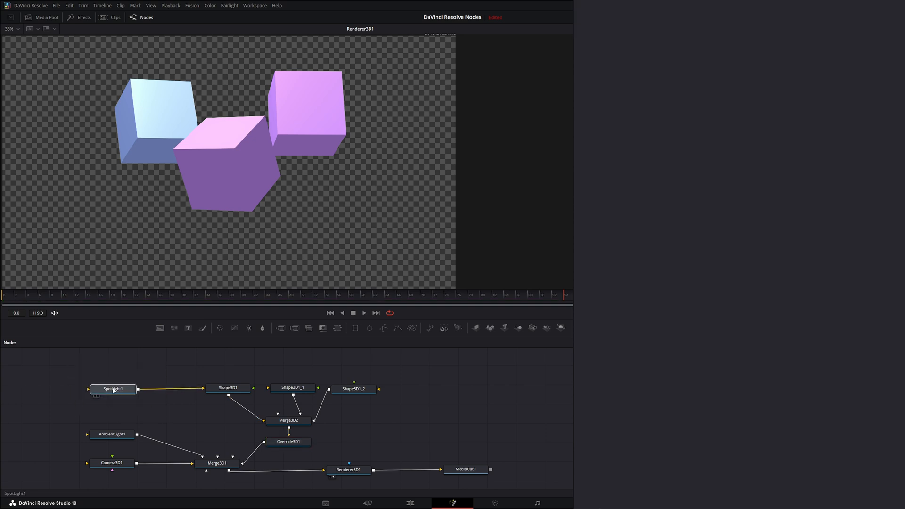
left_click(112, 388)
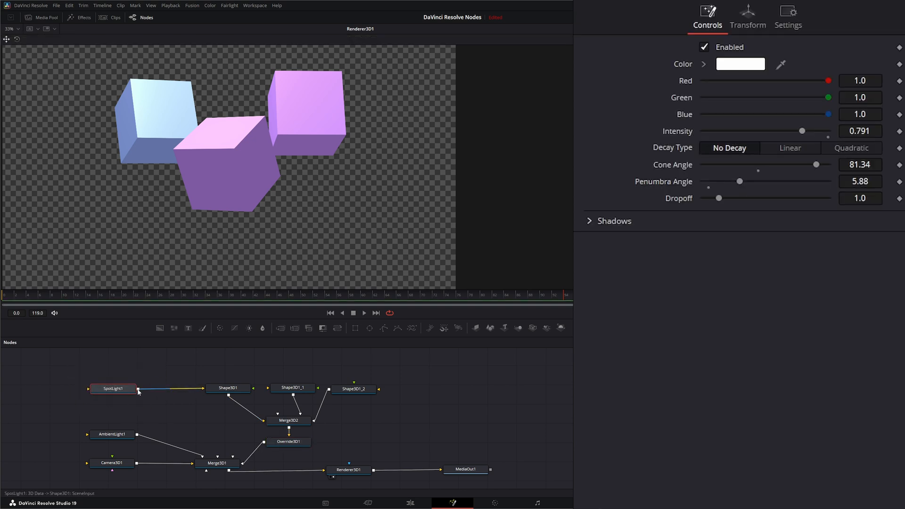
left_click(228, 387)
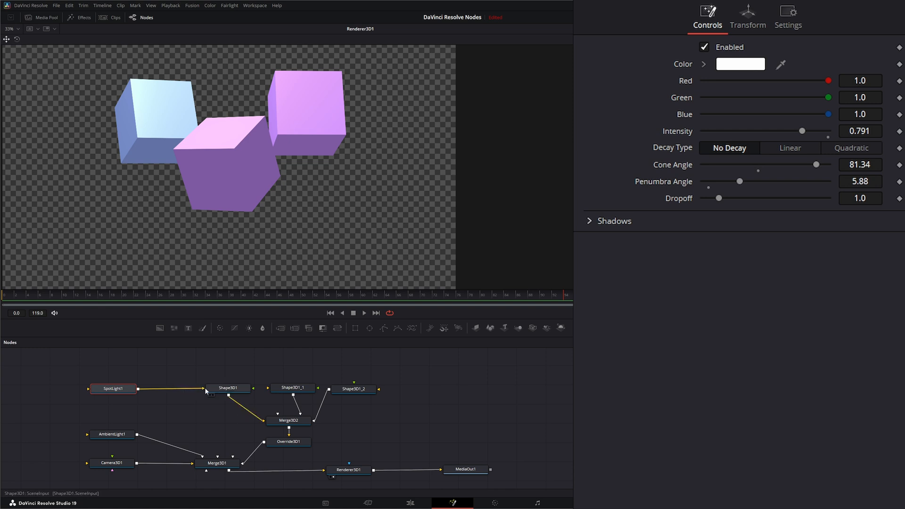
left_click(217, 463)
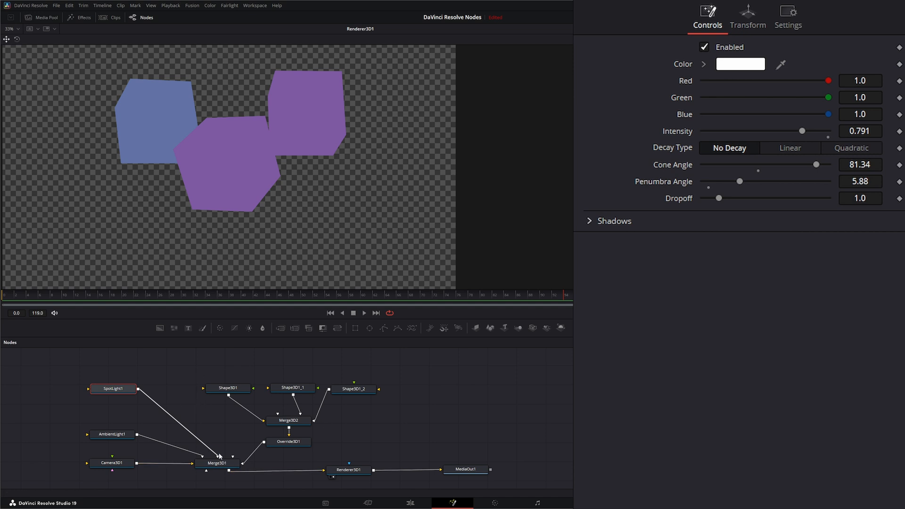
left_click(113, 388)
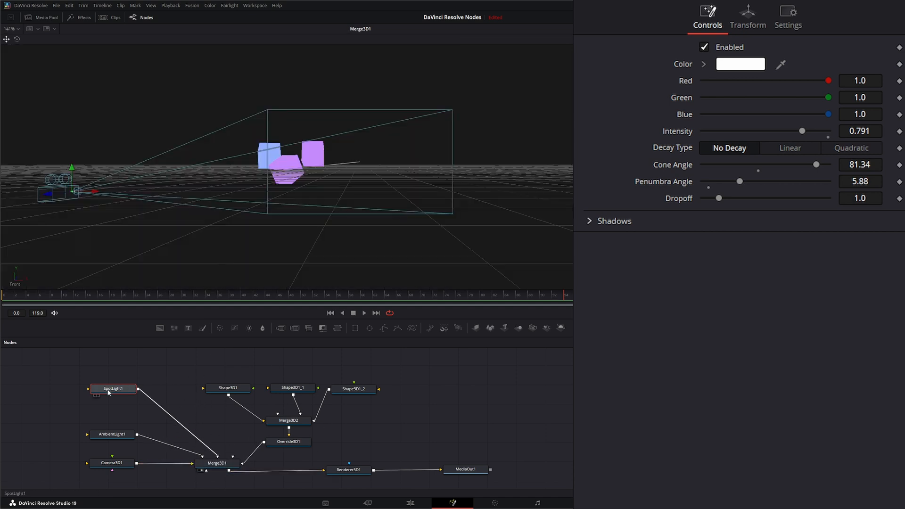
- Move SpotLight1 to Y 1.588132, Z −4.297637 via Front and Top views, then show Renderer3D1
left_click(747, 17)
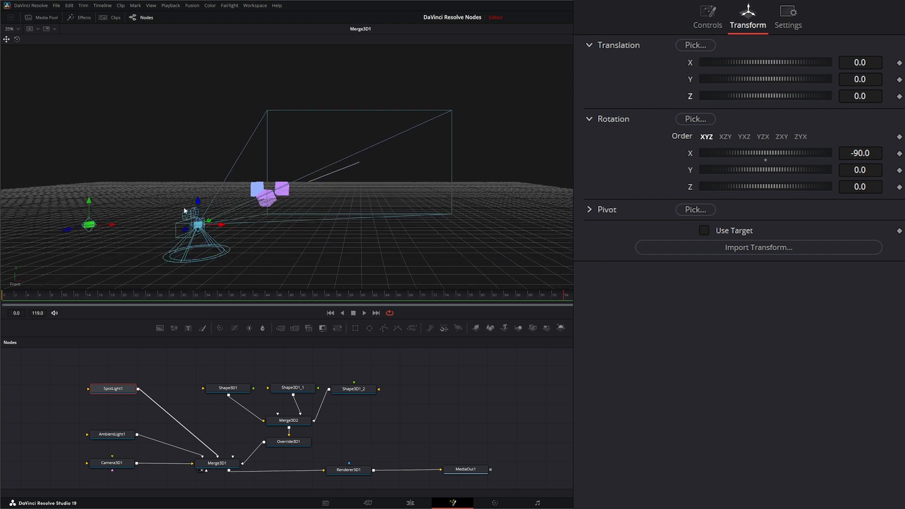
left_click_drag(197, 200, 197, 120)
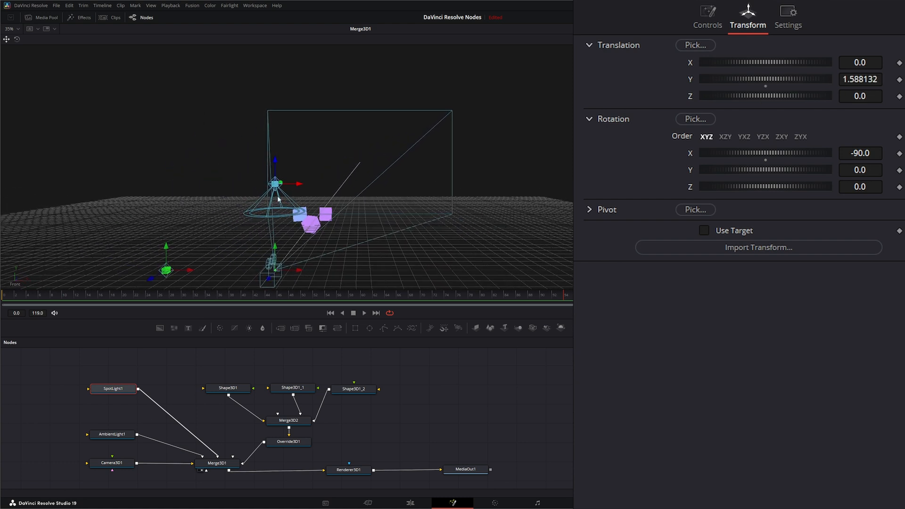
right_click(277, 198)
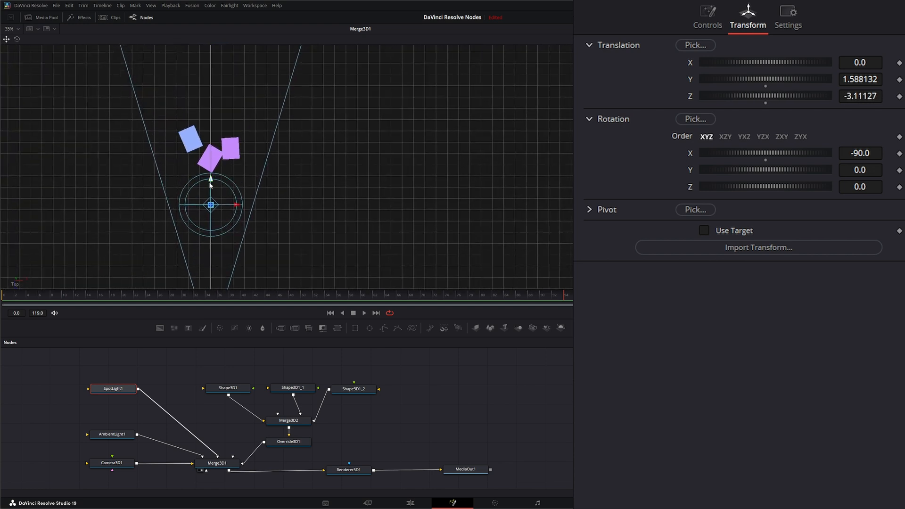
left_click_drag(210, 179, 210, 126)
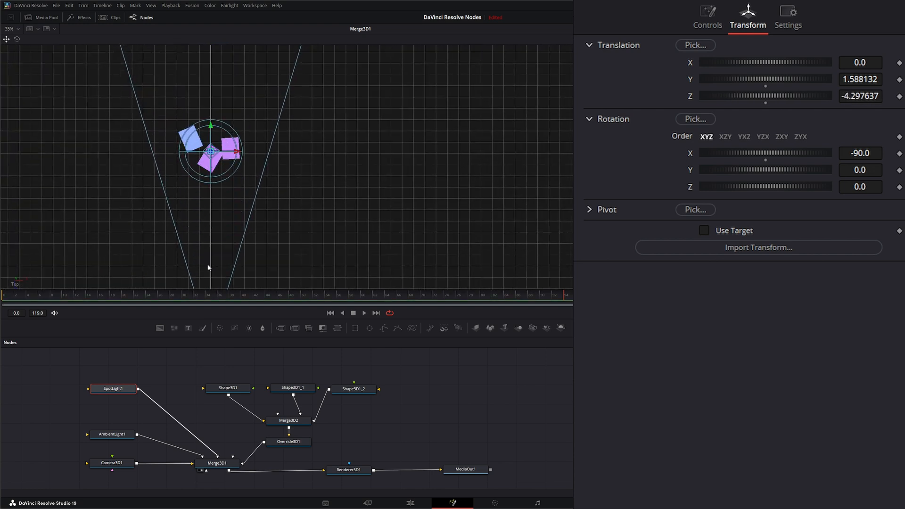
right_click(207, 265)
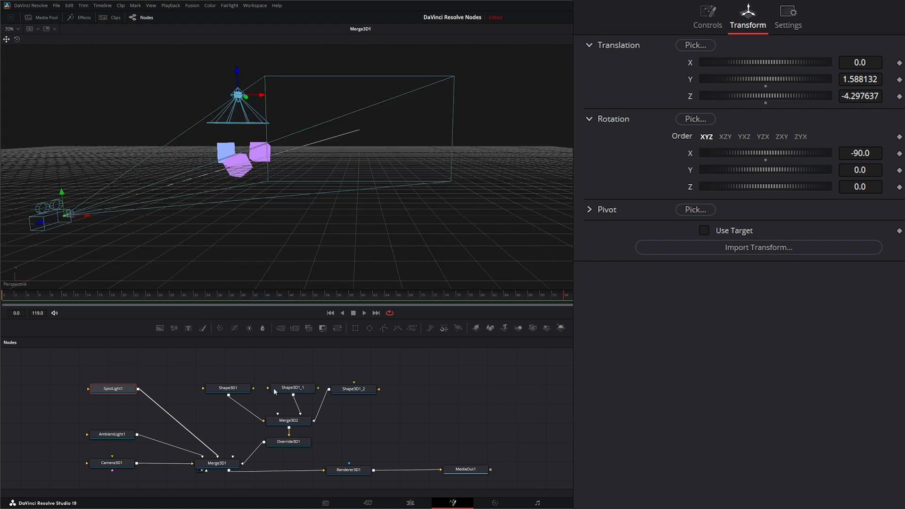
left_click(349, 469)
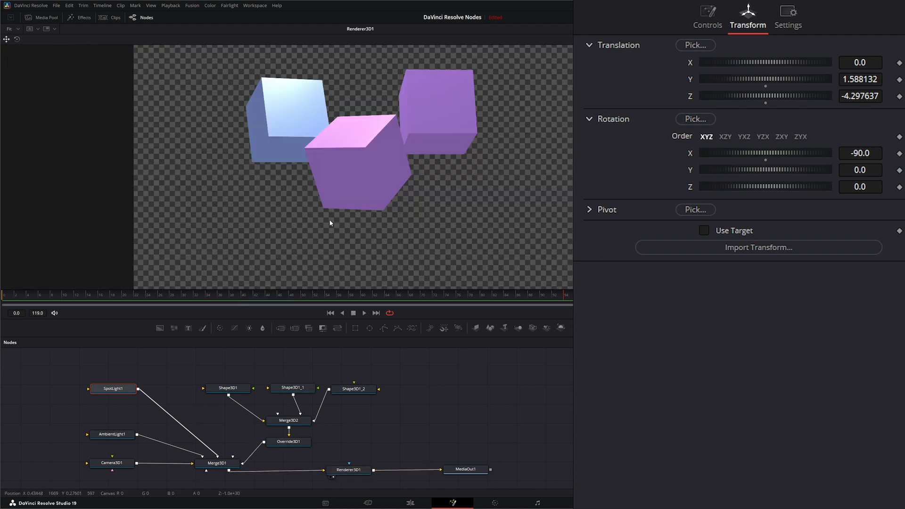
left_click(288, 441)
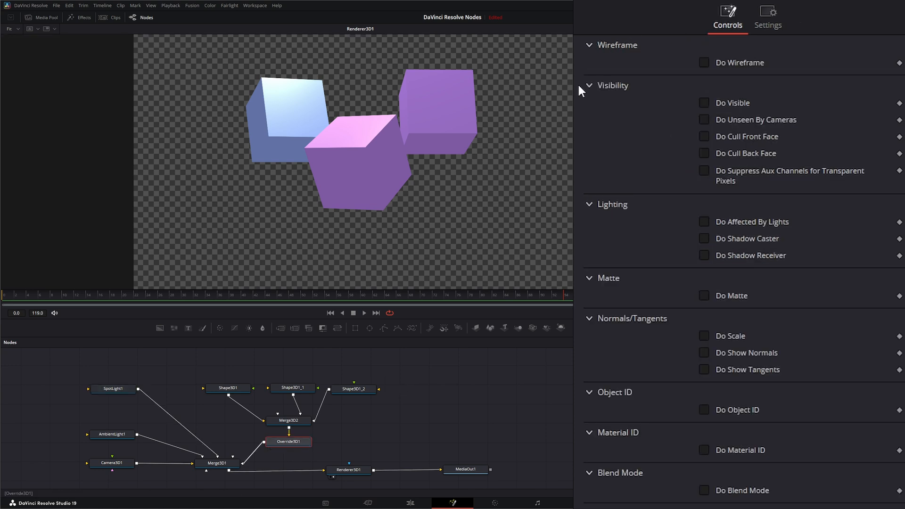
left_click(589, 86)
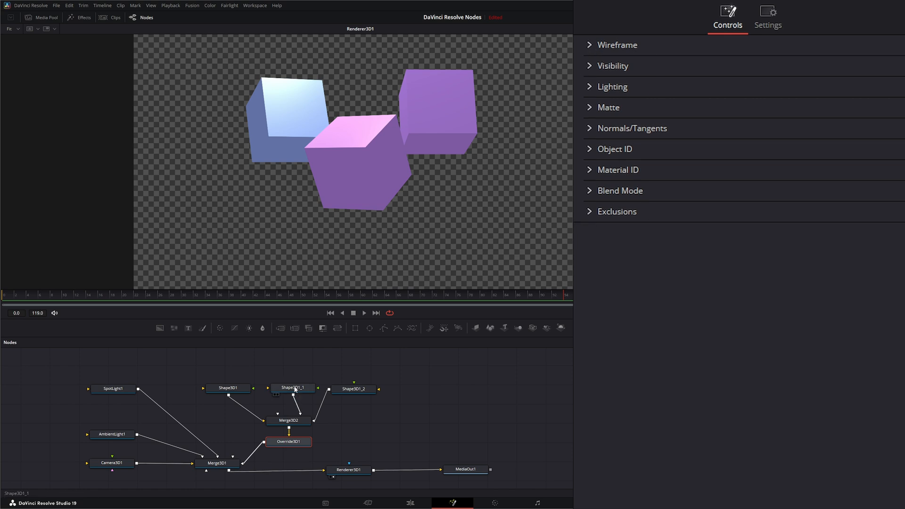
left_click(292, 388)
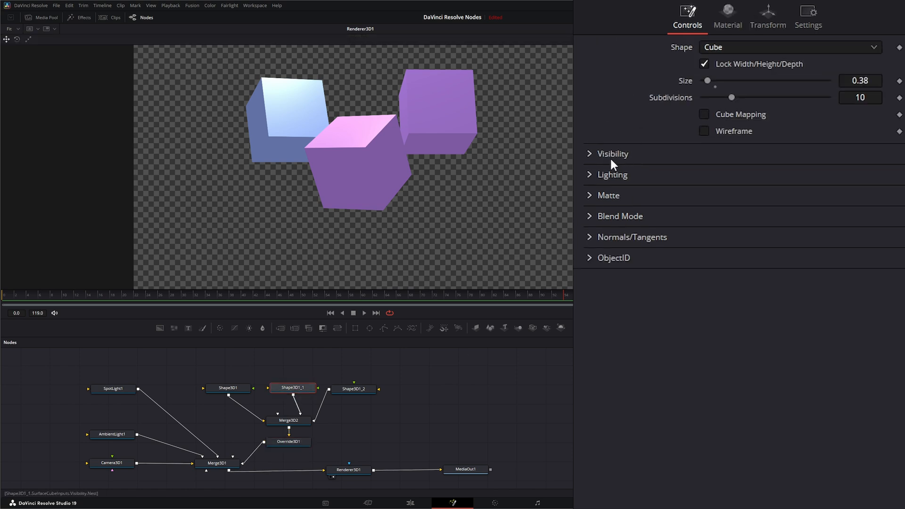
mouse_move(634, 252)
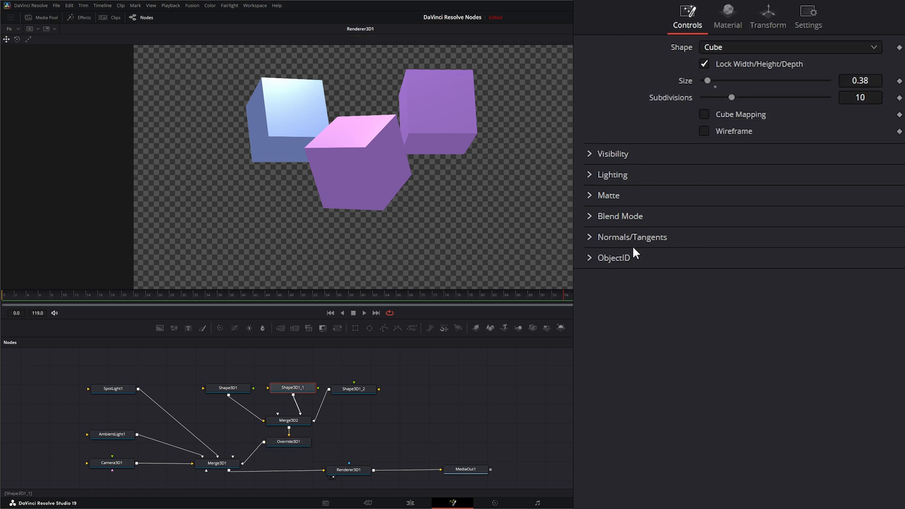
left_click(288, 441)
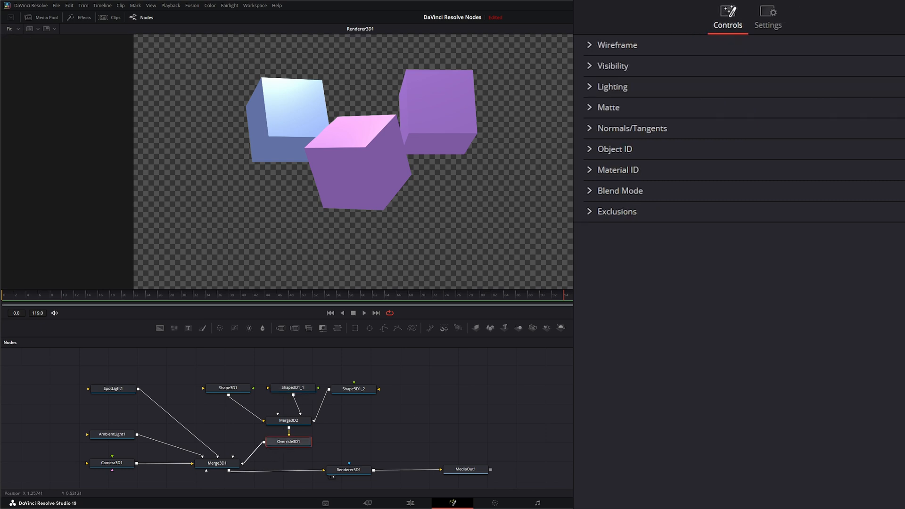
left_click(617, 45)
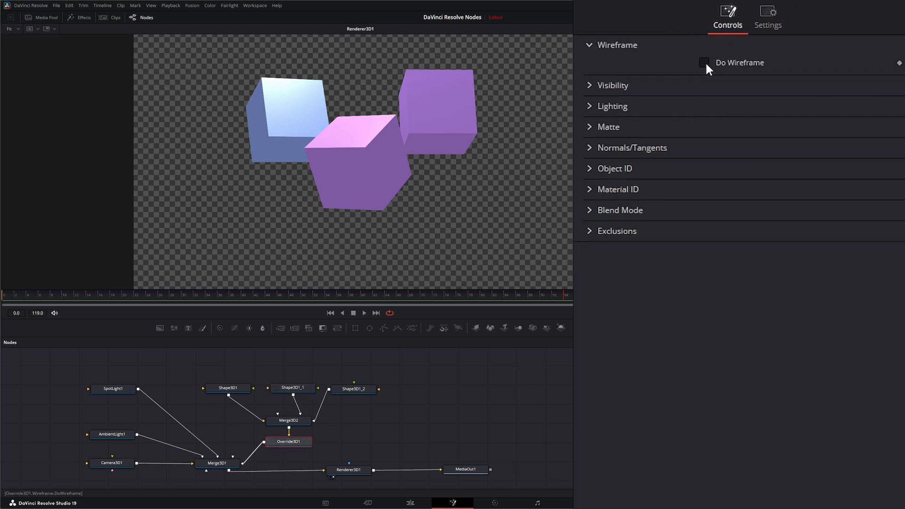
left_click(703, 62)
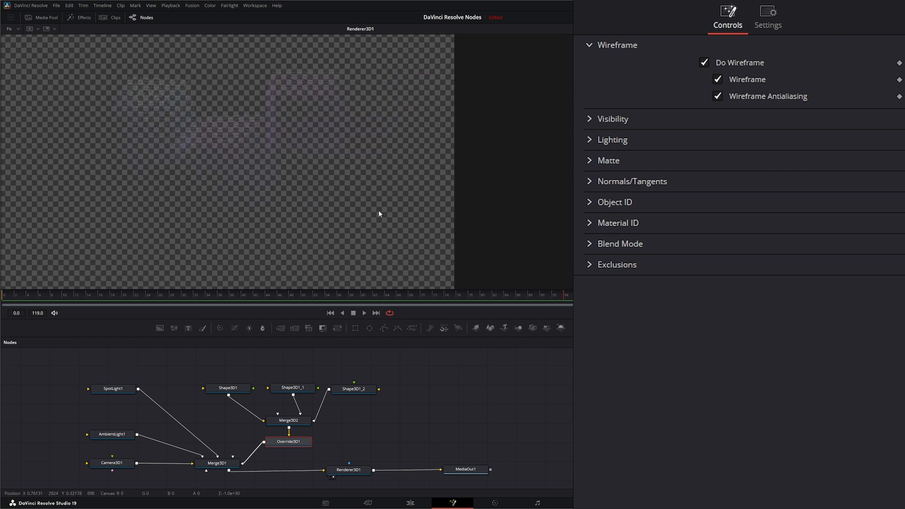
left_click(703, 62)
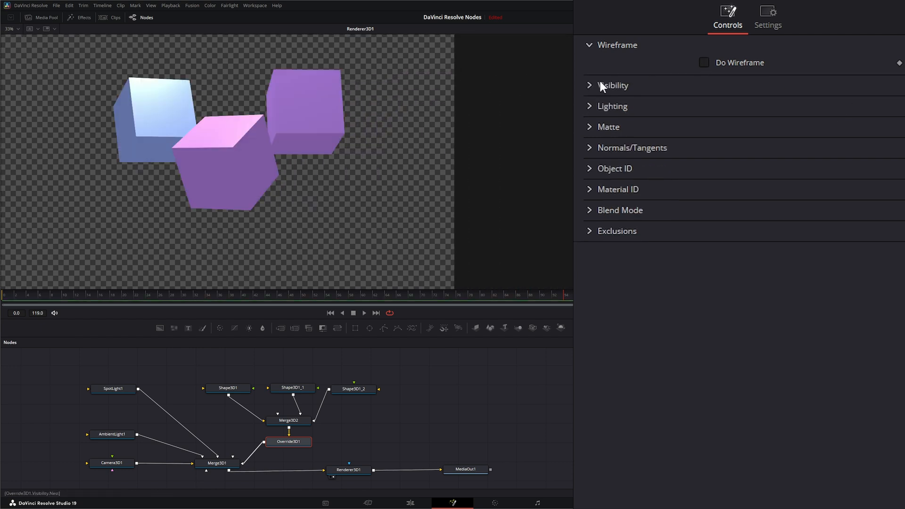
- Toggle Override3D1's visibility and unseen-by-cameras overrides on and off, leaving them cleared
left_click(613, 85)
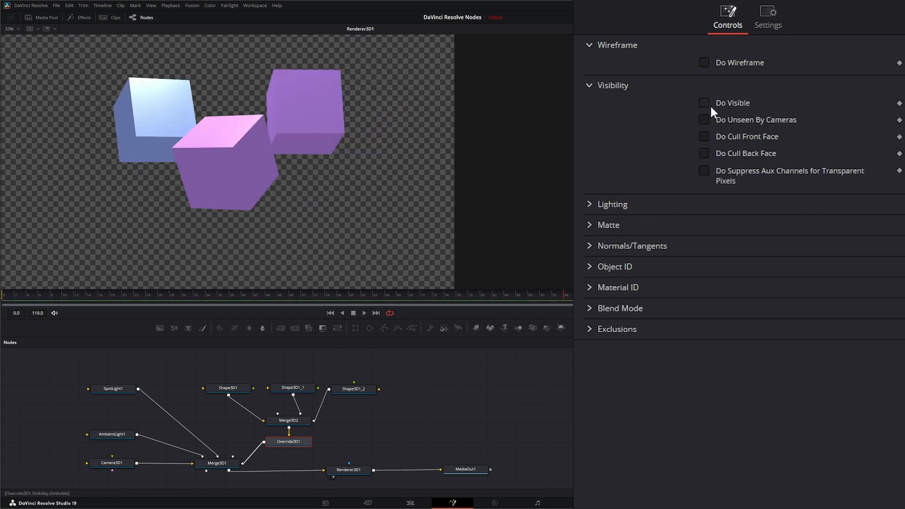
left_click(703, 103)
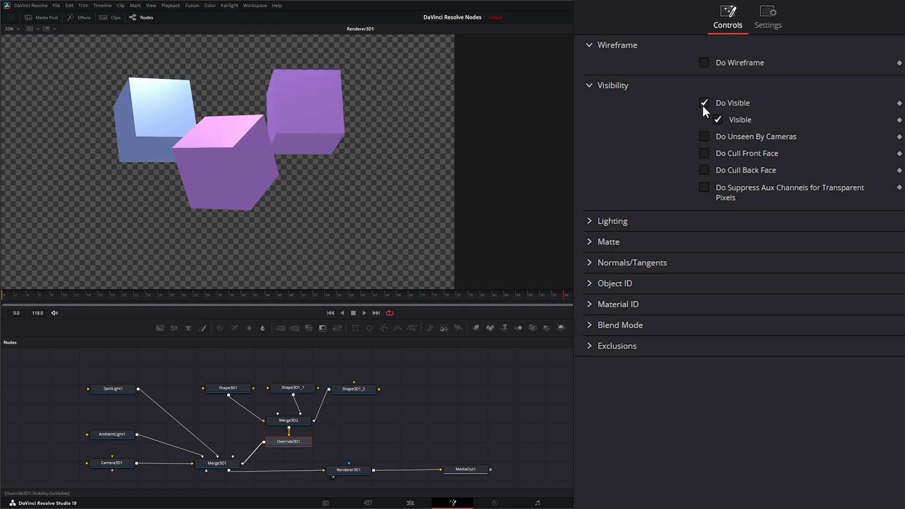
left_click(703, 103)
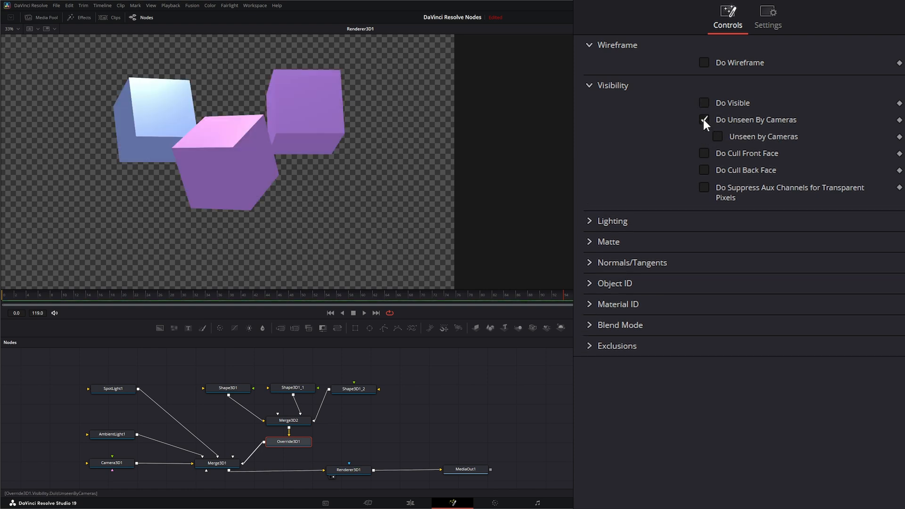
left_click(703, 120)
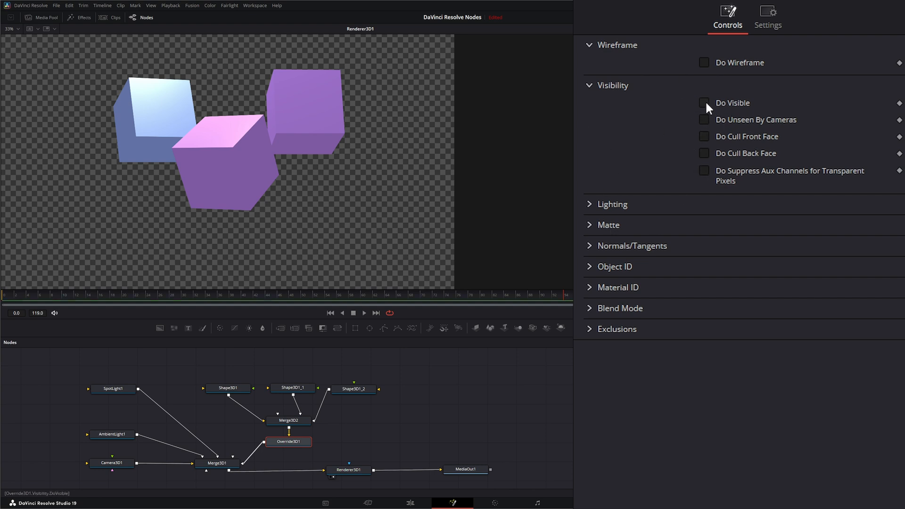
mouse_move(709, 114)
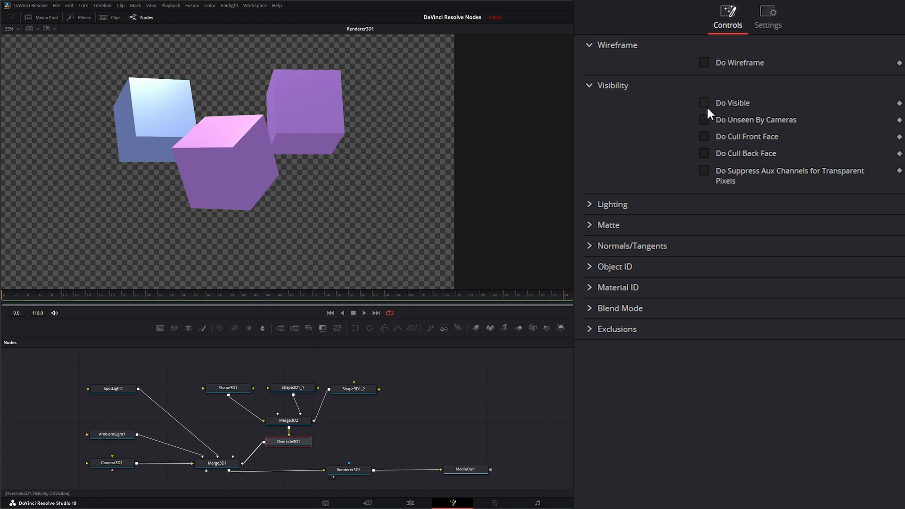
left_click(703, 103)
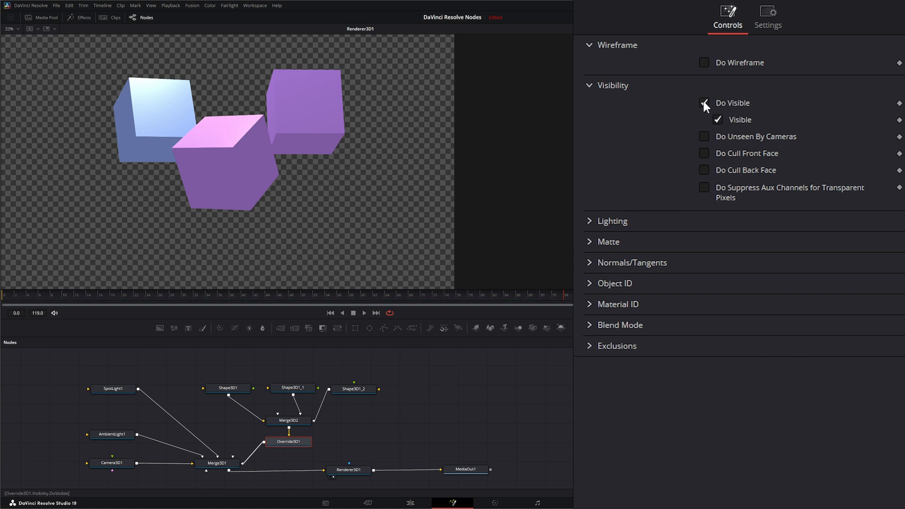
left_click(703, 103)
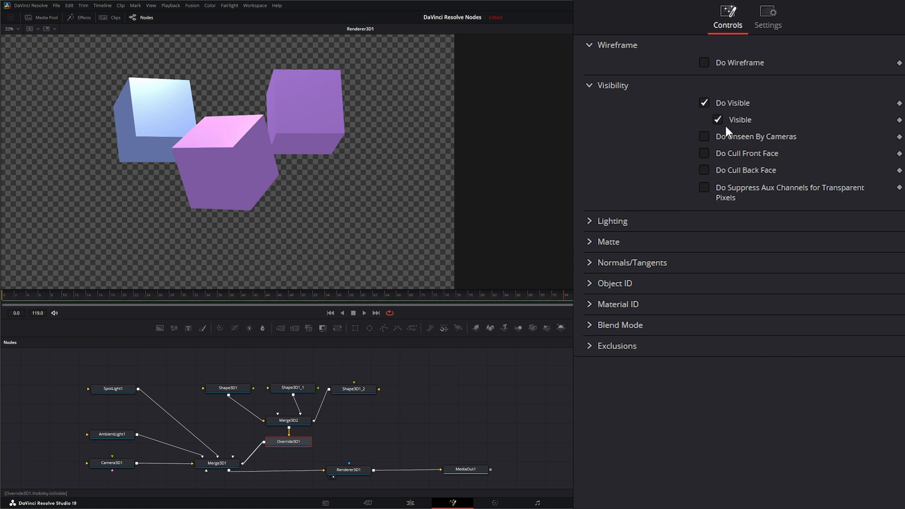
mouse_move(324, 434)
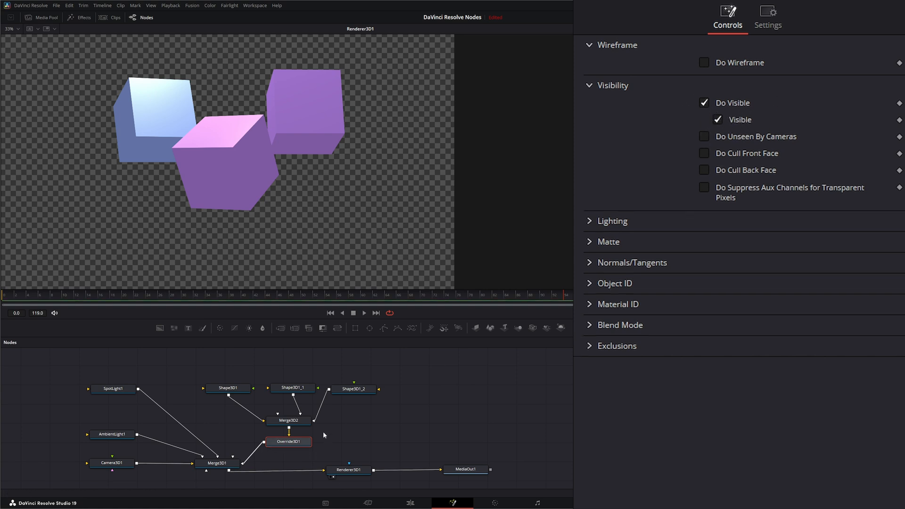
left_click(717, 119)
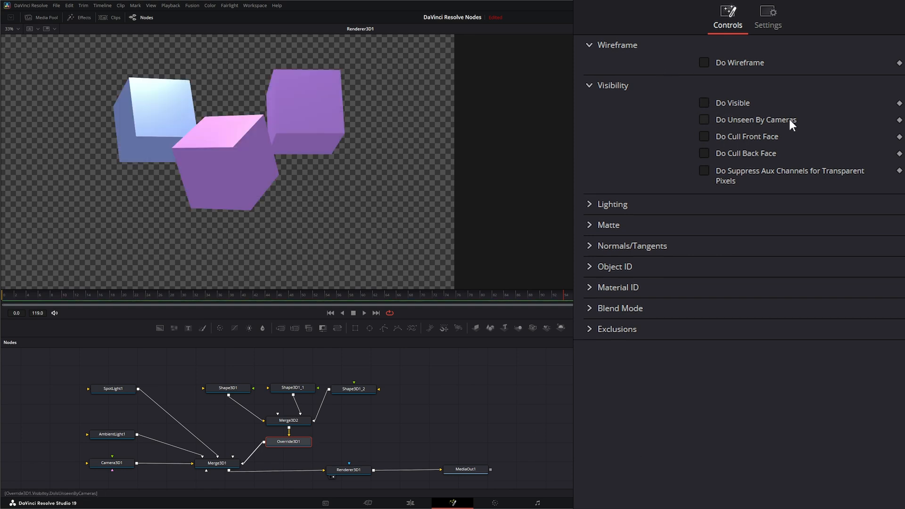
mouse_move(732, 151)
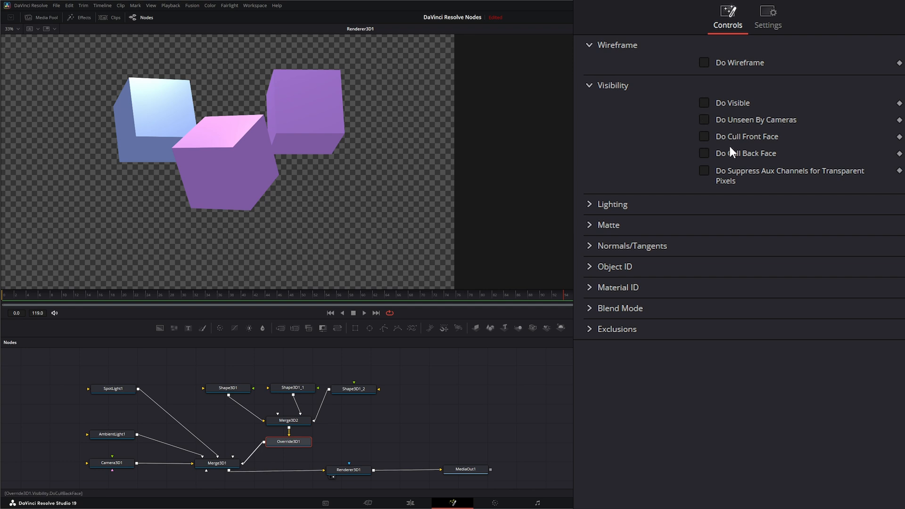
- Hide the Shape3D1_1 cube, then force all shapes visible again through Override3D1
left_click(292, 388)
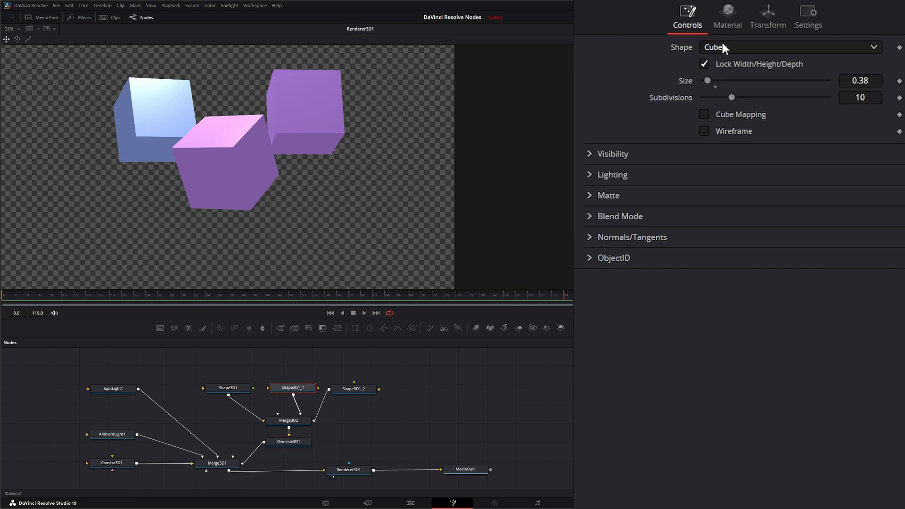
left_click(612, 154)
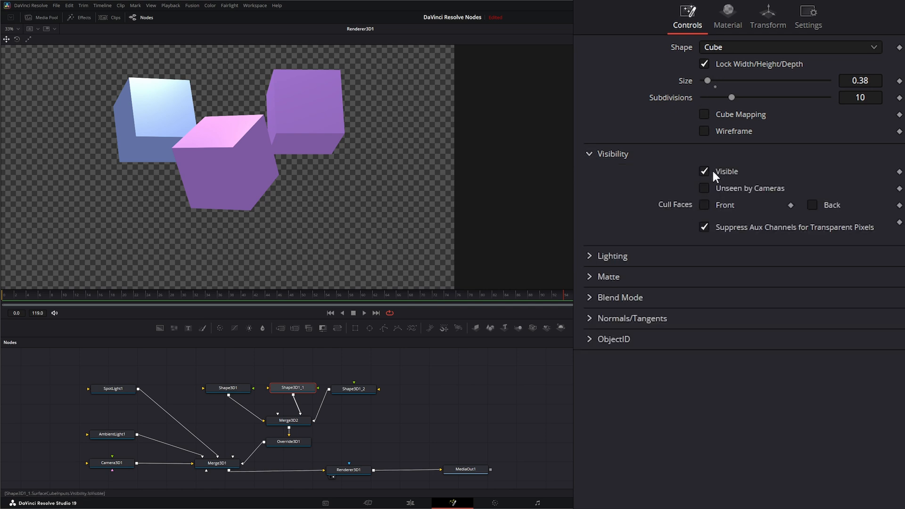
left_click(703, 170)
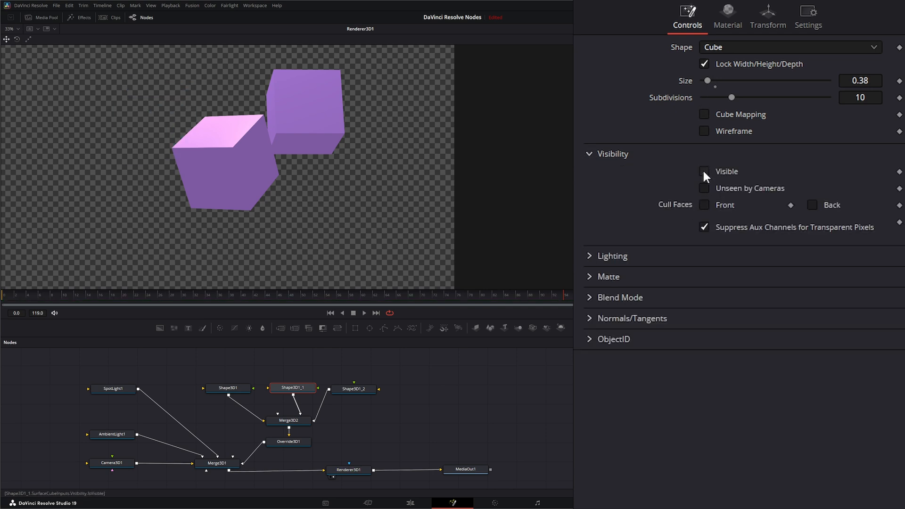
left_click(288, 441)
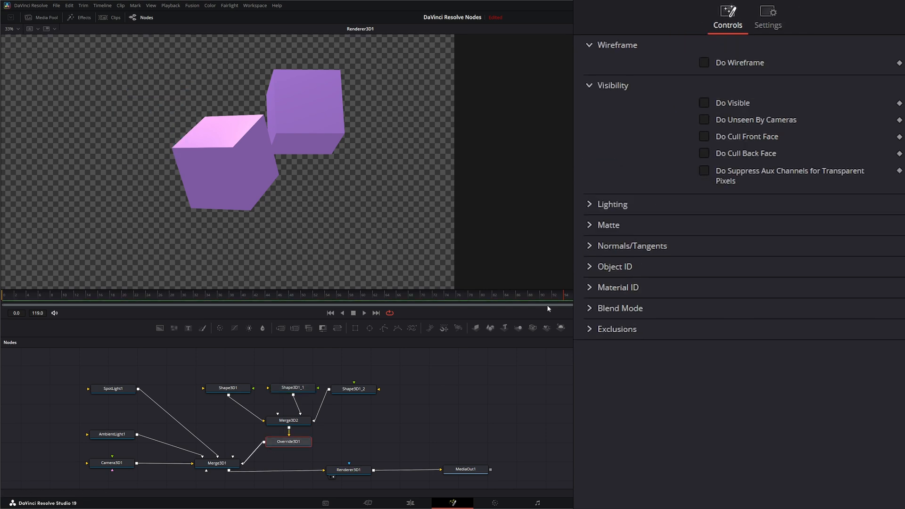
left_click(703, 102)
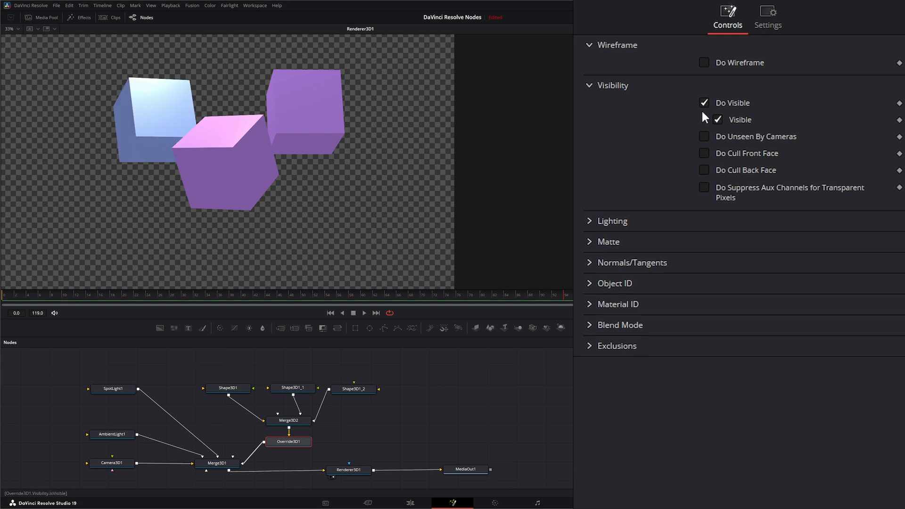
mouse_move(251, 407)
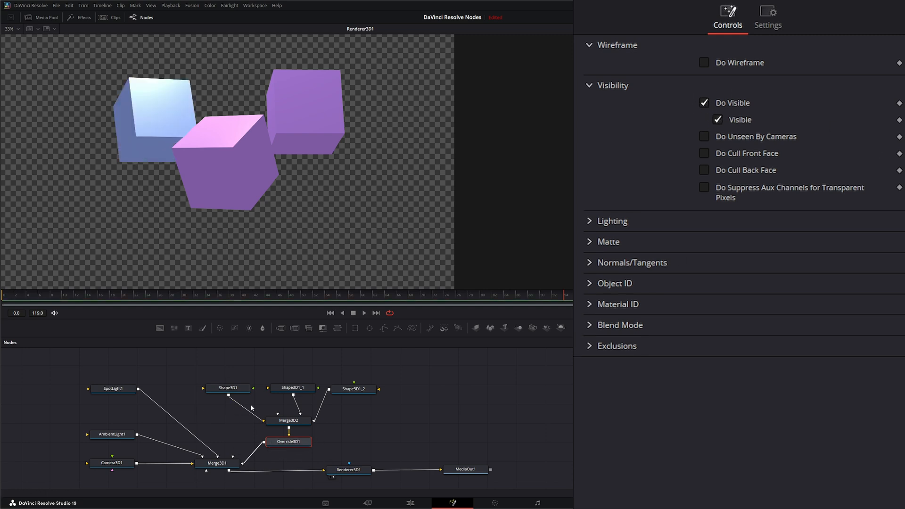
- Set Override3D1 to make shapes invisible, then remove its visibility override entirely
left_click(227, 388)
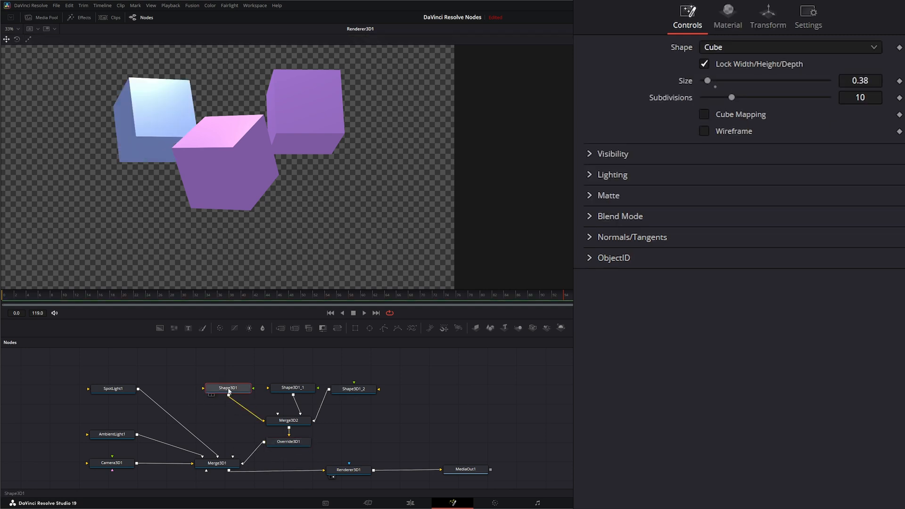
left_click(611, 154)
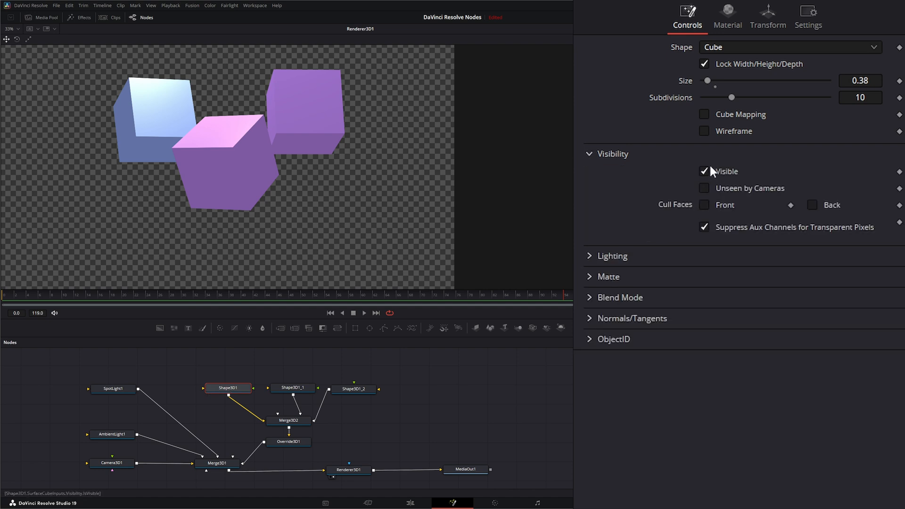
left_click(612, 154)
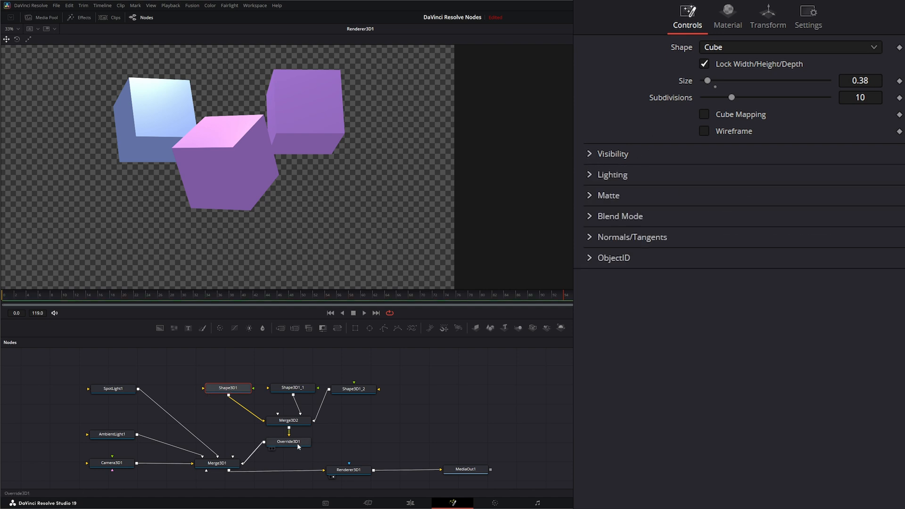
left_click(288, 441)
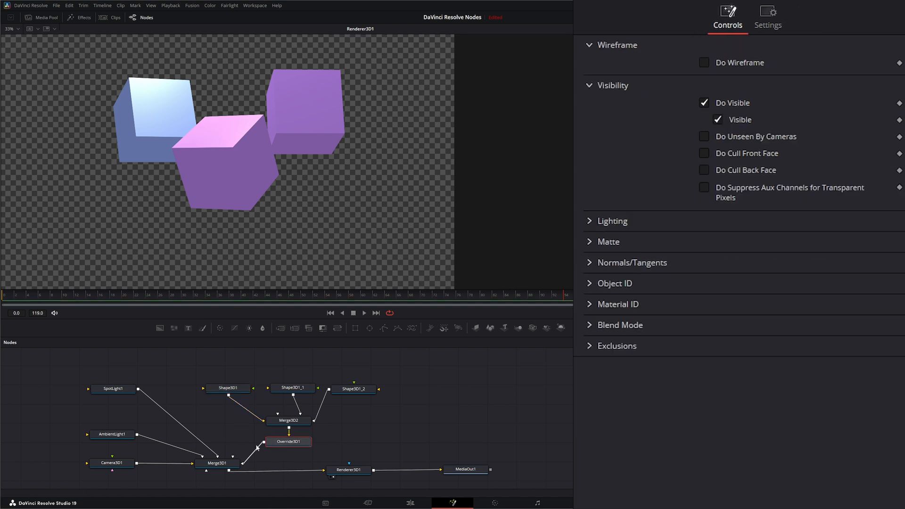
left_click(227, 387)
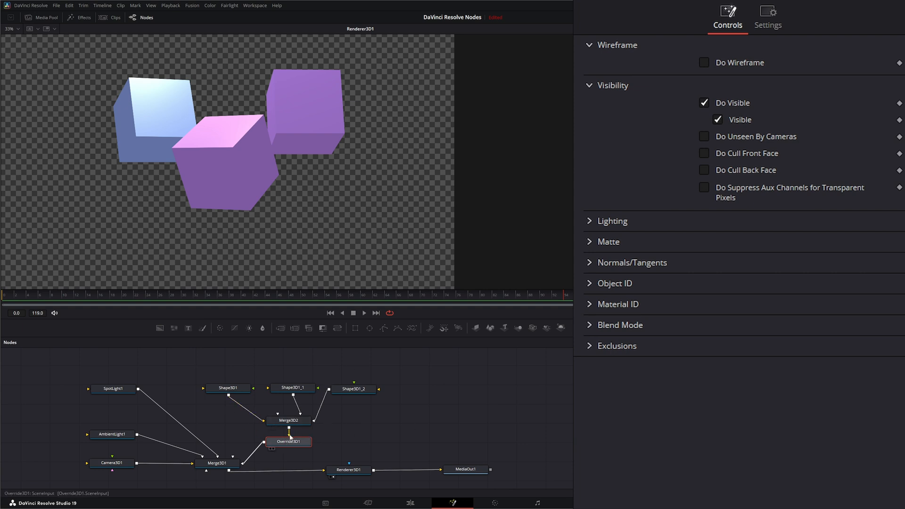
left_click(716, 120)
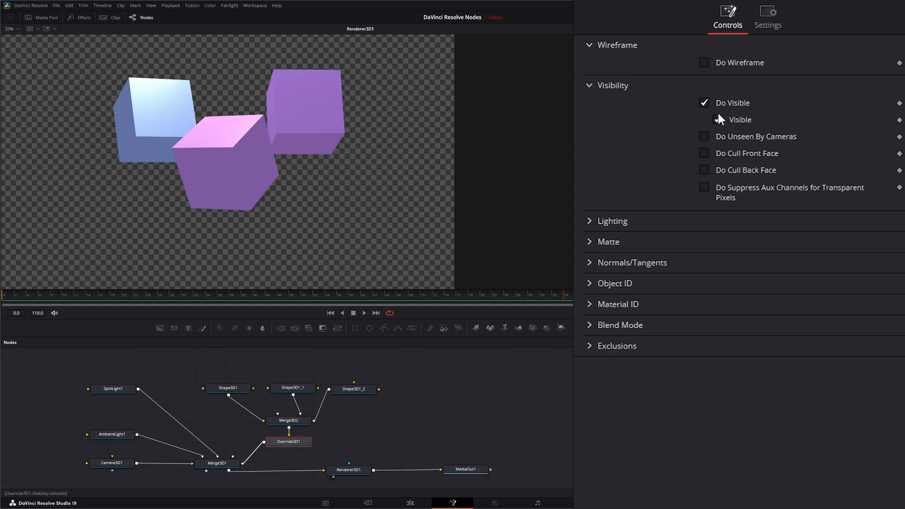
left_click(703, 103)
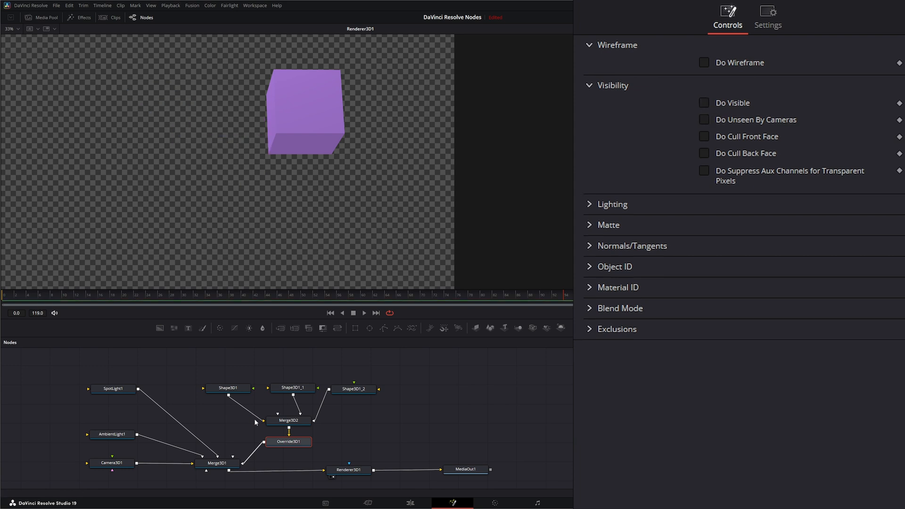
- Check Shape3D1_1's visibility, then show the Shape3D1 cube's Visibility settings
left_click(292, 388)
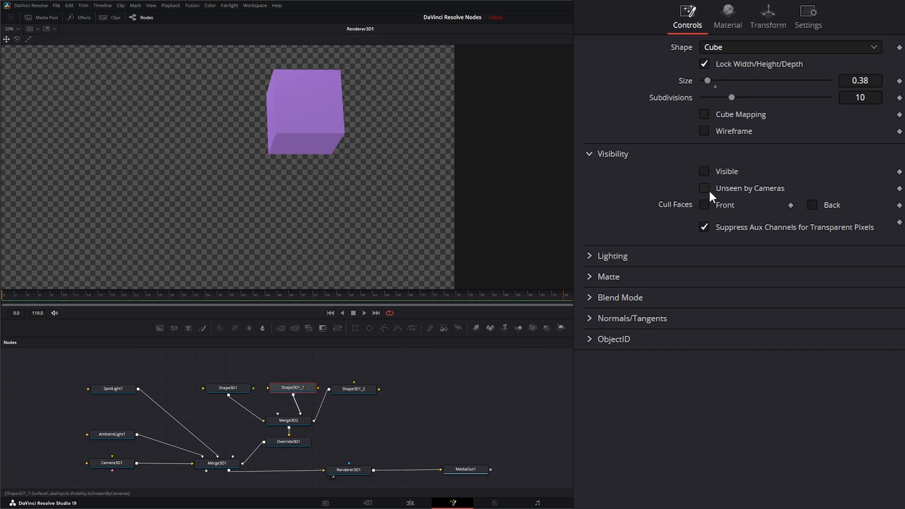
left_click(227, 387)
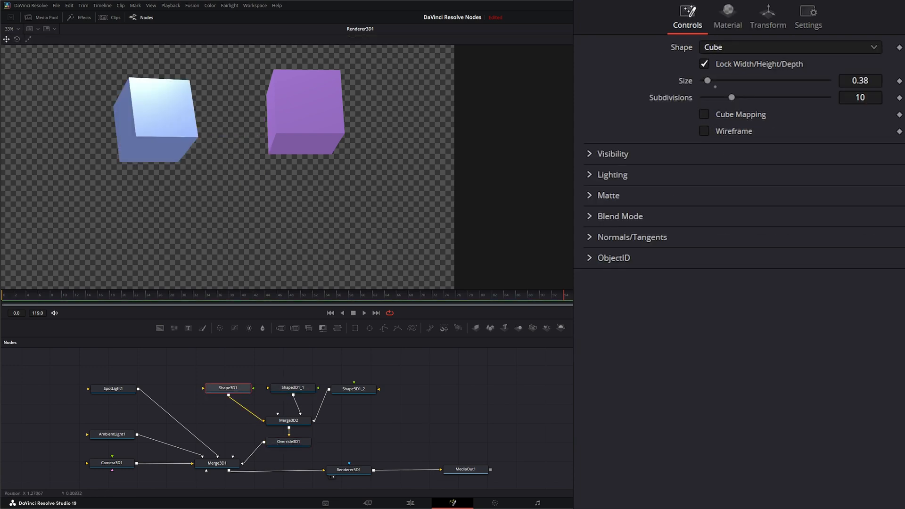
left_click(610, 154)
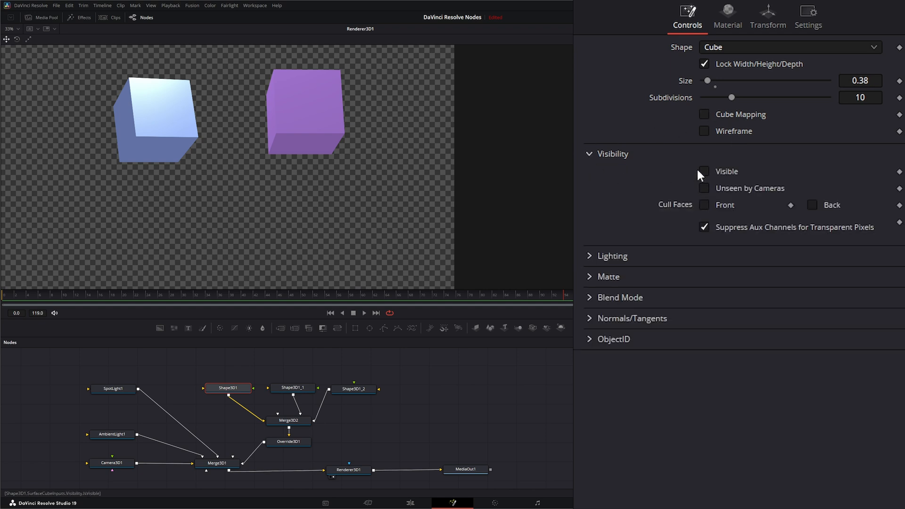
- Expand and collapse Override3D1's Visibility, Lighting, Object ID and Exclusions sections, leaving overrides off
left_click(288, 442)
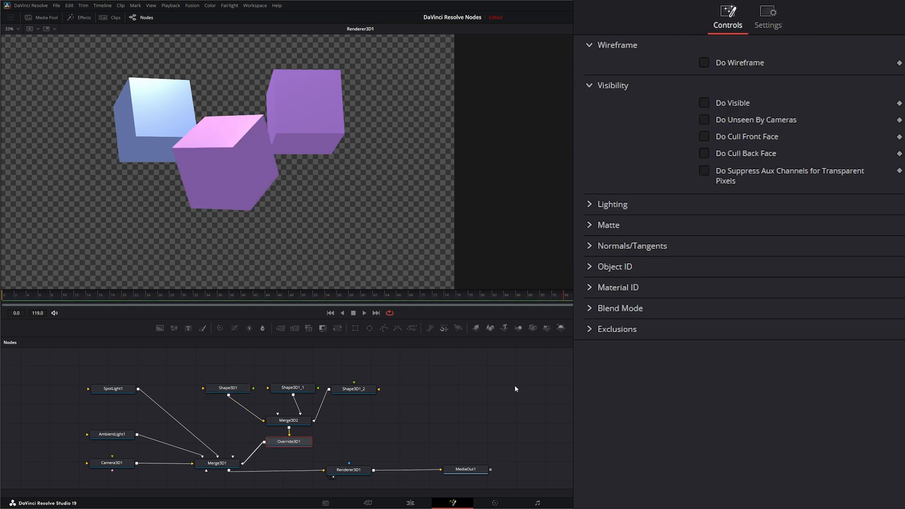
mouse_move(586, 96)
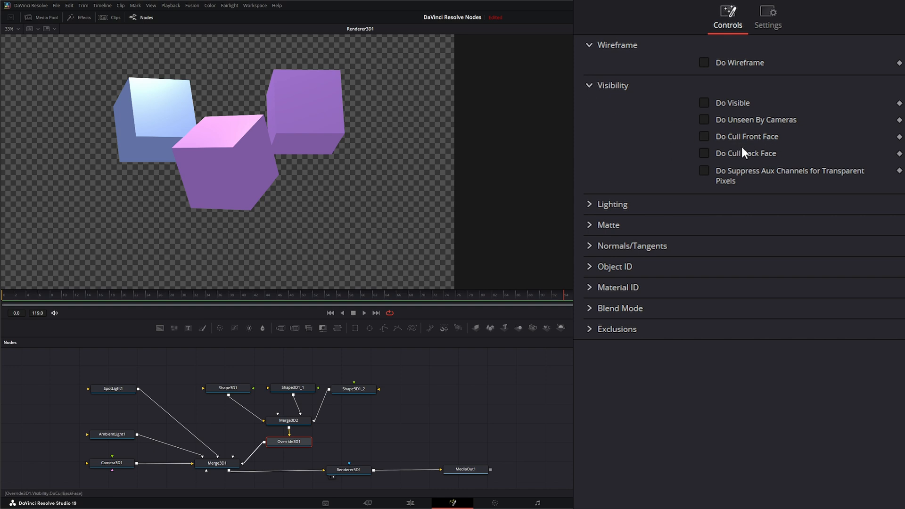
mouse_move(816, 178)
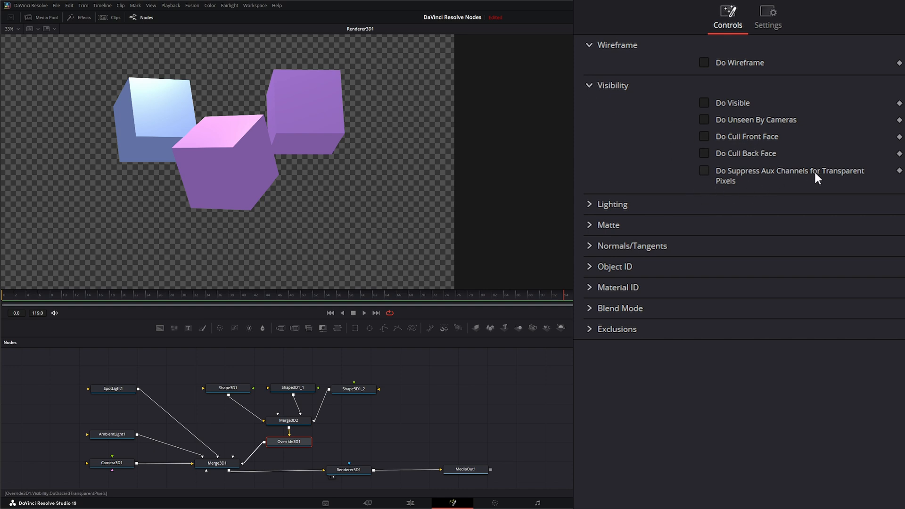
mouse_move(593, 96)
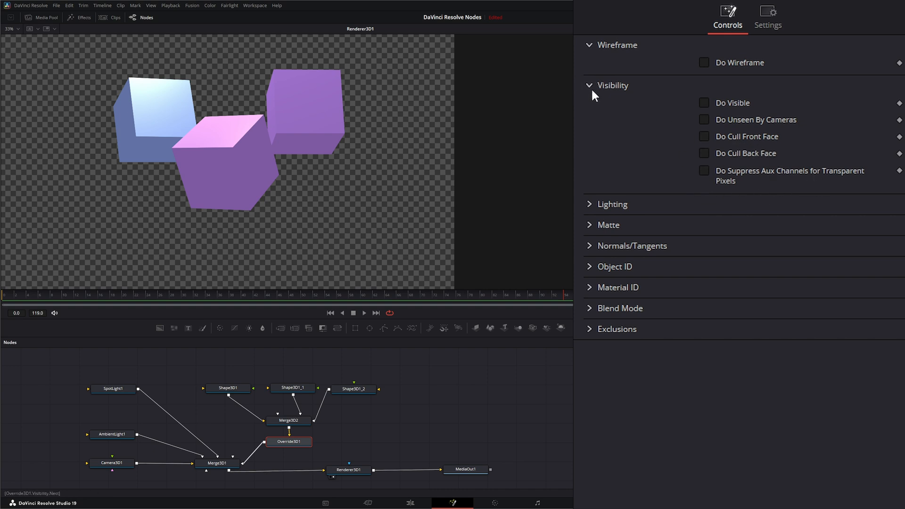
left_click(613, 85)
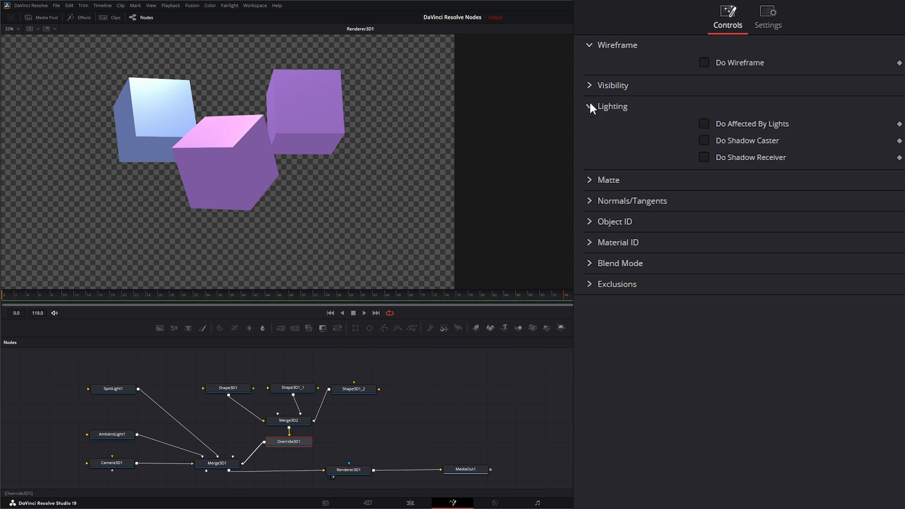
left_click(611, 106)
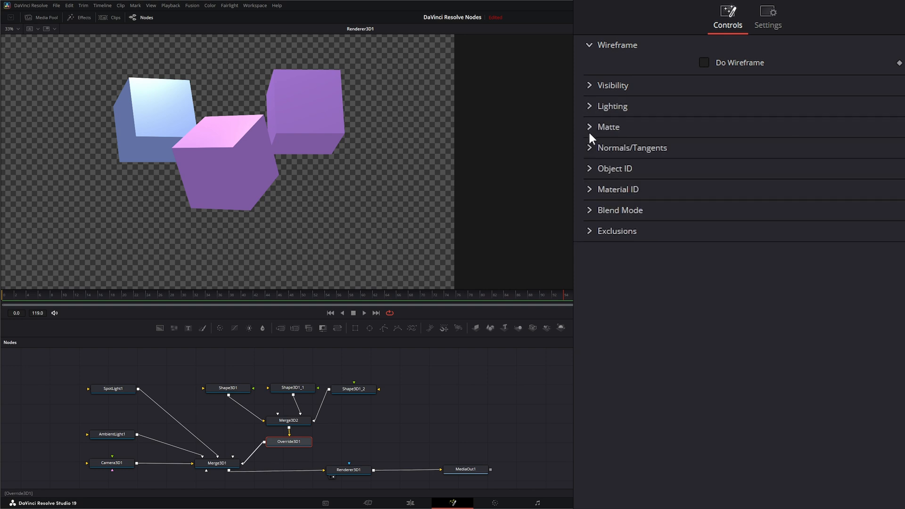
mouse_move(590, 131)
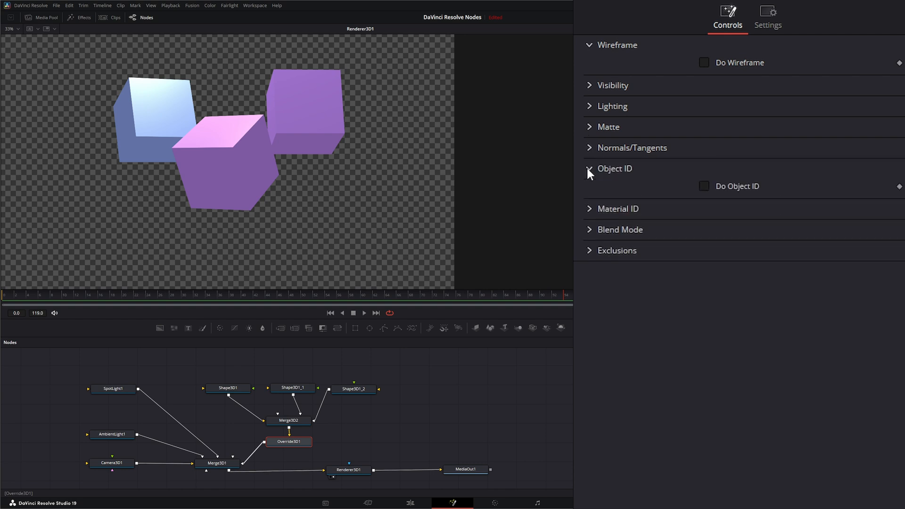
left_click(614, 168)
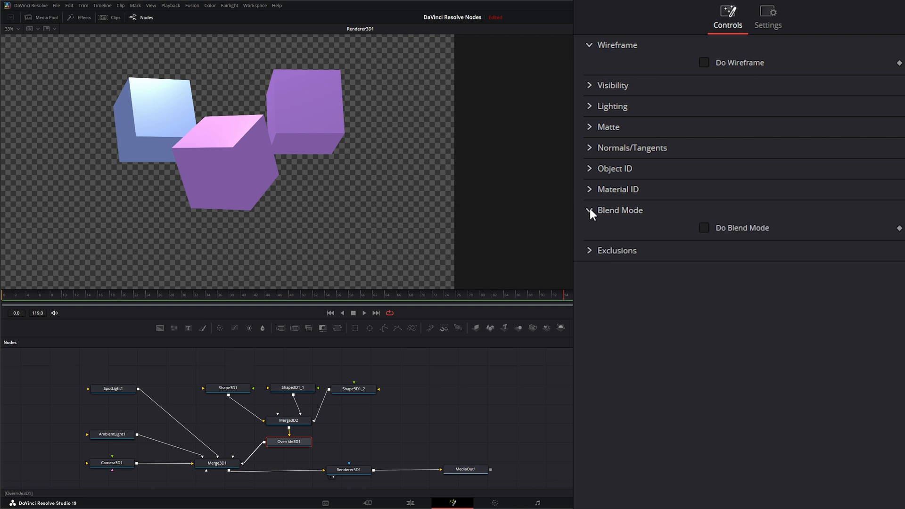
left_click(616, 249)
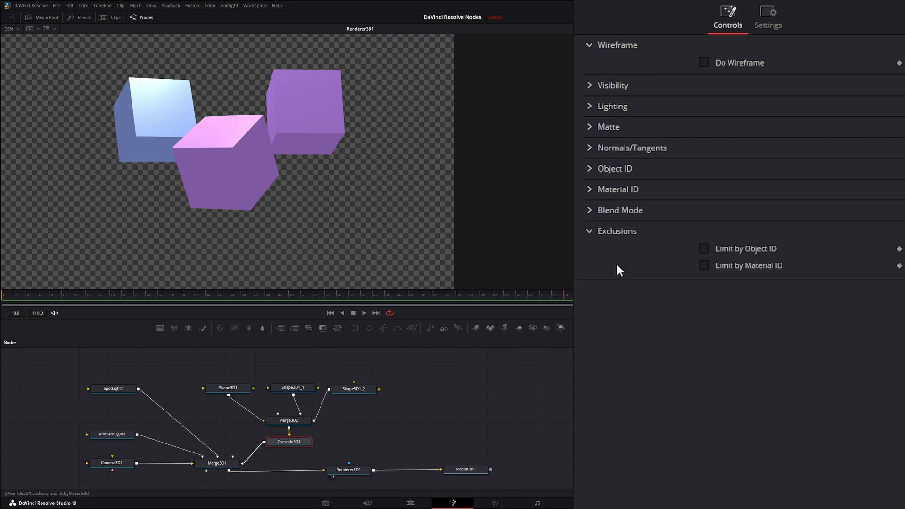
mouse_move(609, 267)
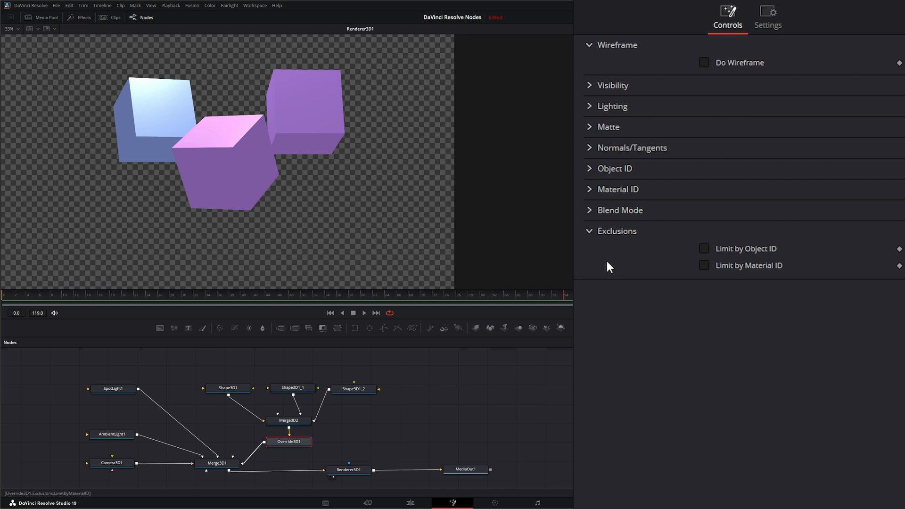
left_click(617, 231)
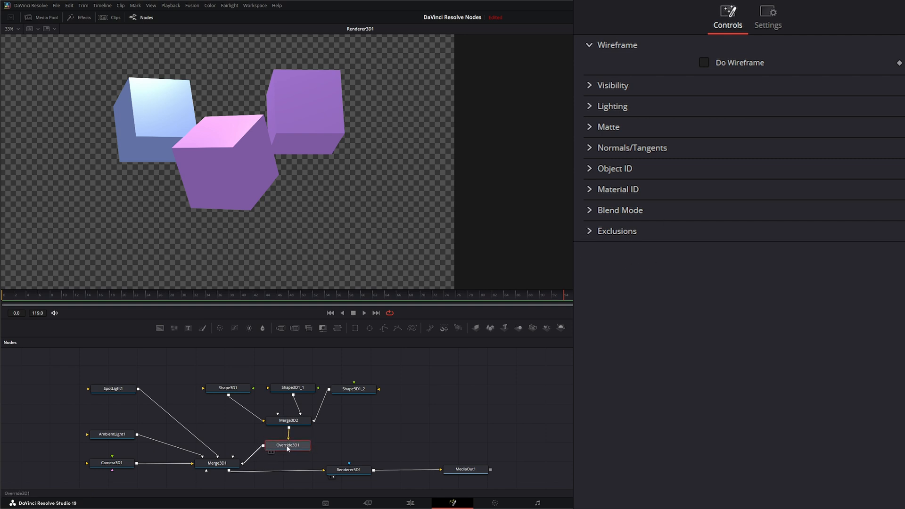
- Pull Override3D1 out of the merge chain, collapse Shape3D1_1's Visibility, and add a Text3D1 node
left_click(227, 387)
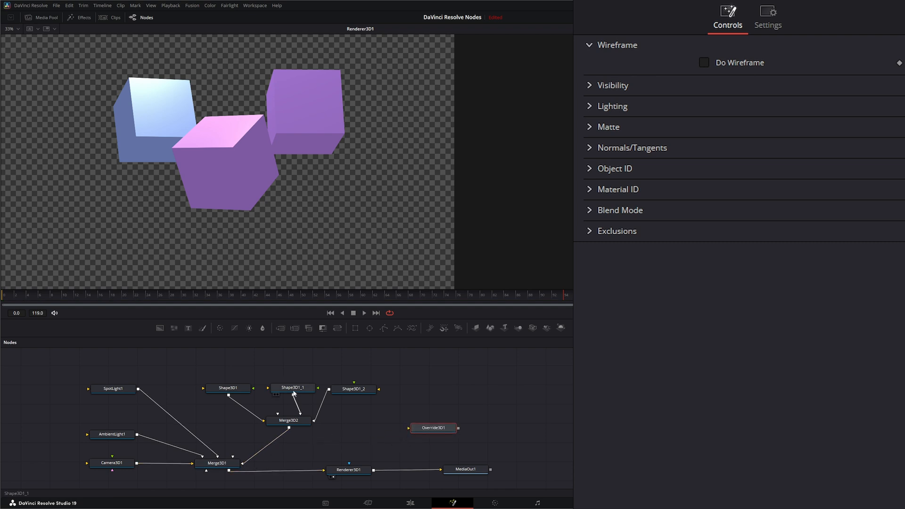
left_click(292, 387)
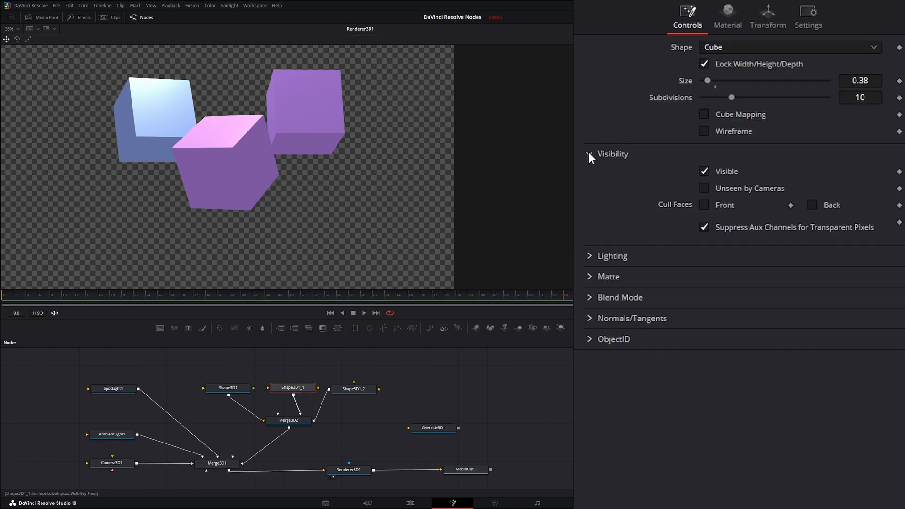
left_click(589, 154)
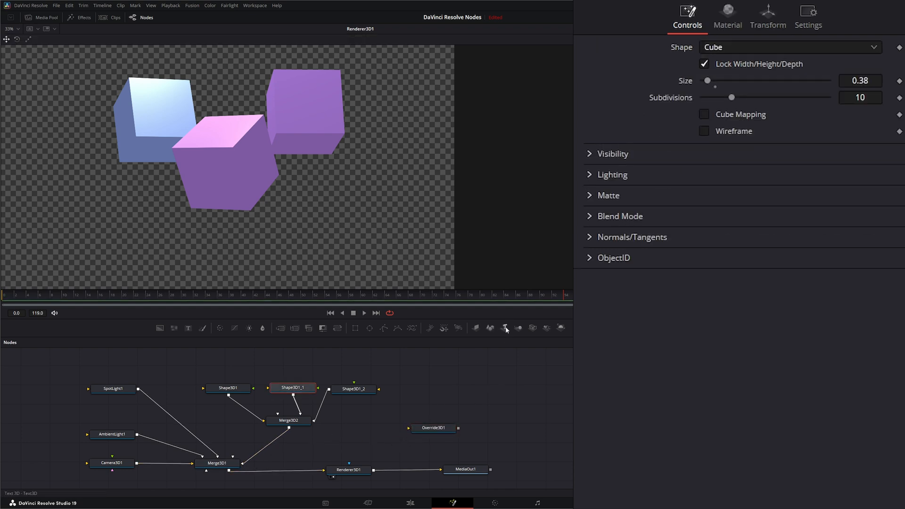
left_click(438, 389)
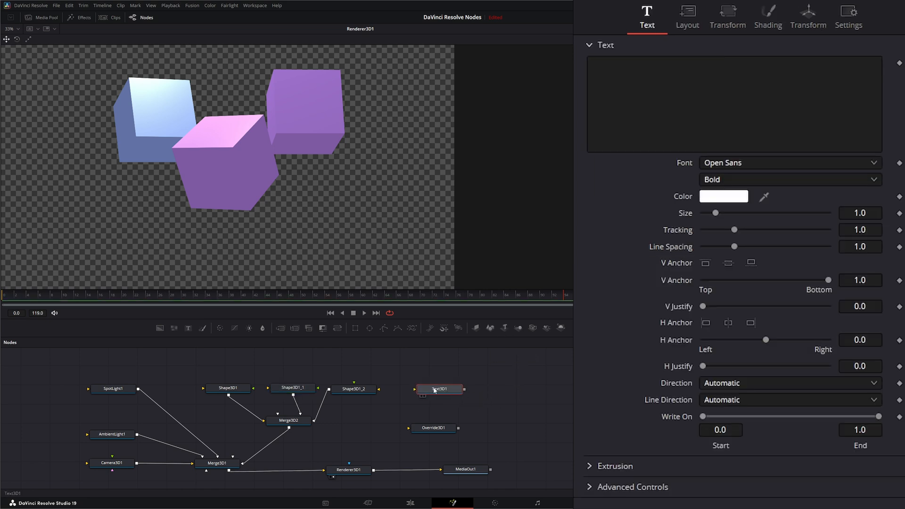
- Browse Text3D1's Inspector tabs through Shading and back to the main Text settings
left_click(438, 389)
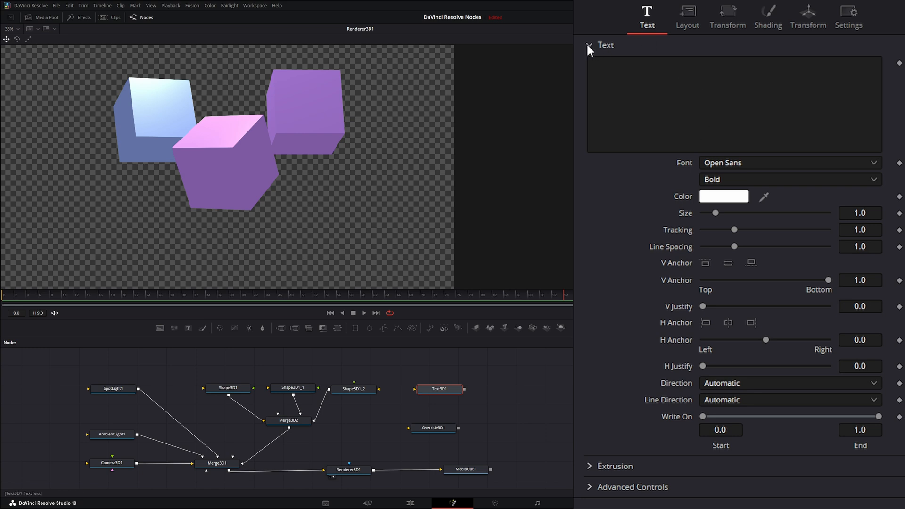
left_click(686, 16)
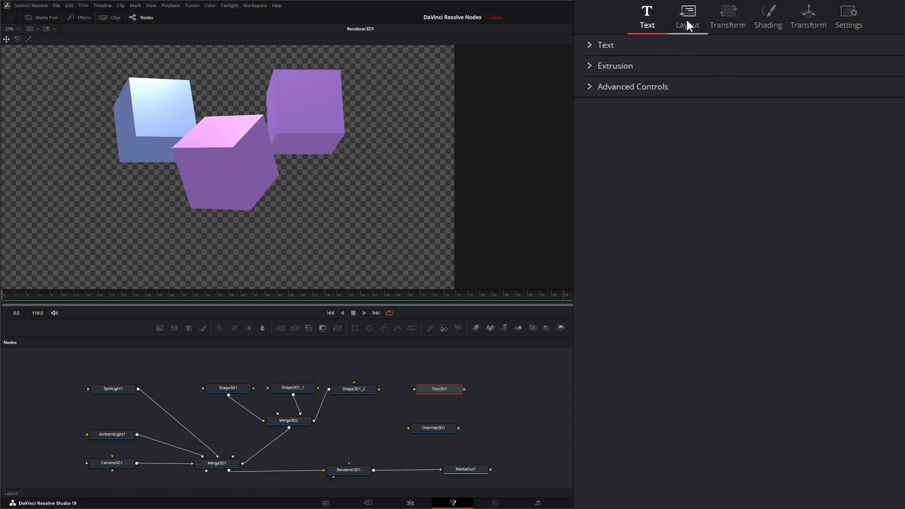
left_click(767, 14)
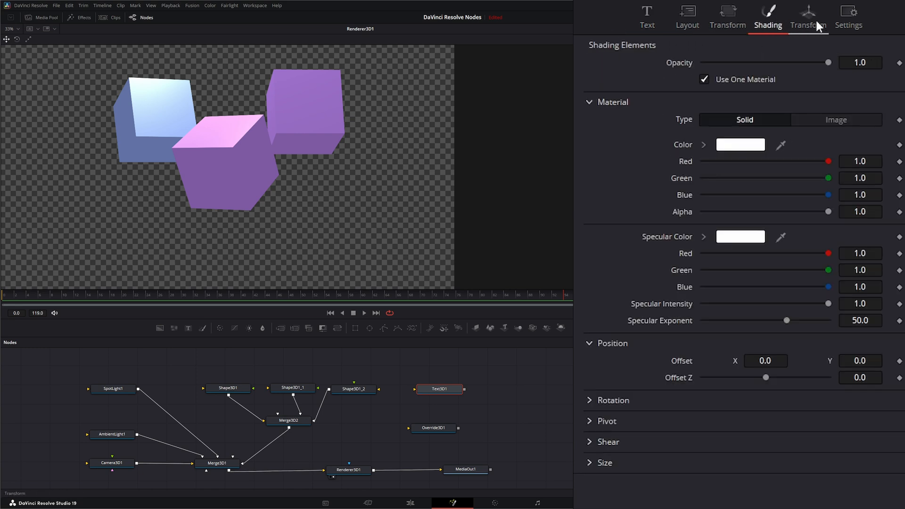
left_click(647, 16)
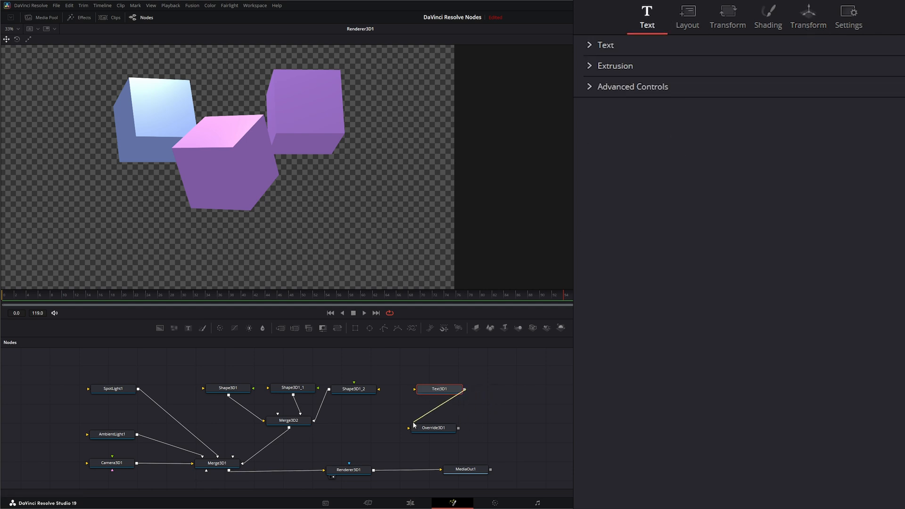
- Link Text3D1 into Override3D1, place the override below it, and show its unchecked Visibility overrides
left_click(432, 428)
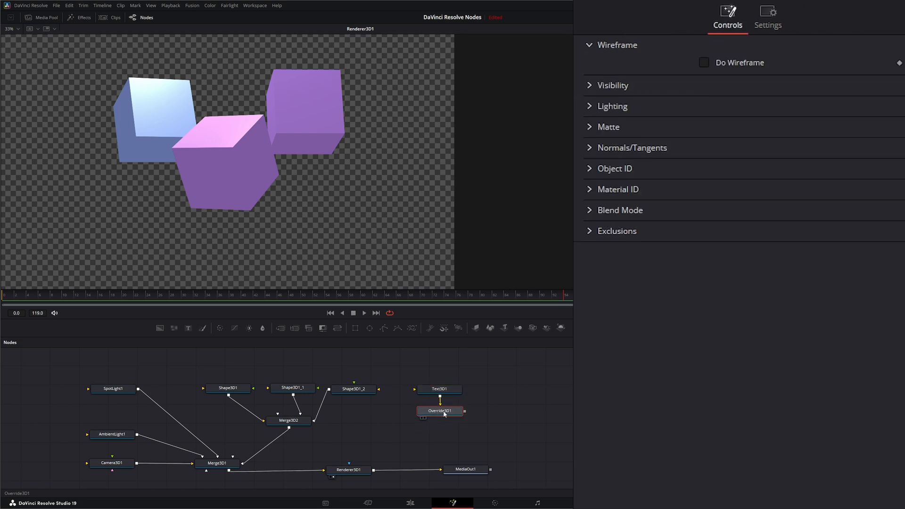
left_click(612, 86)
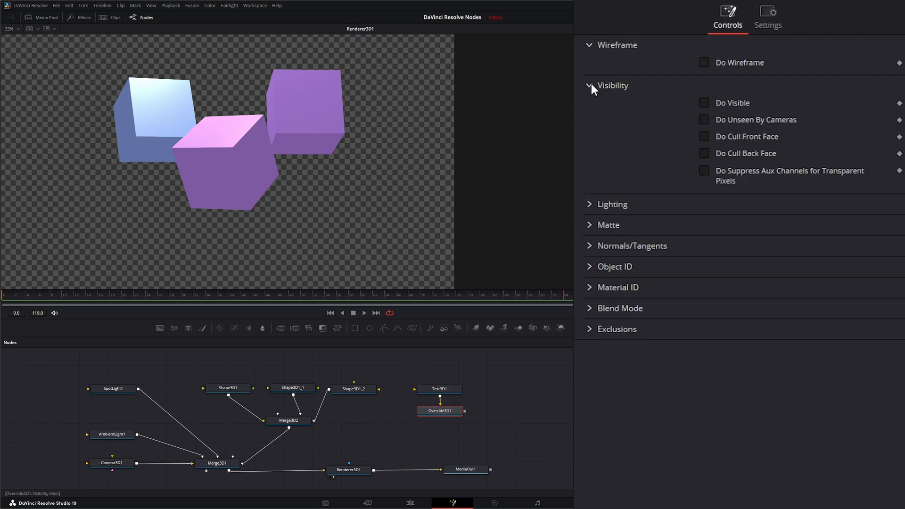
left_click(440, 388)
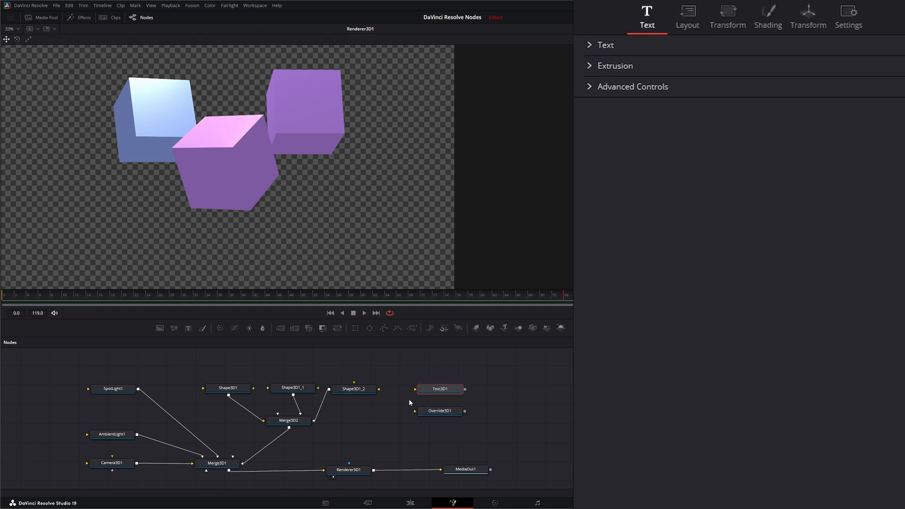
left_click(352, 389)
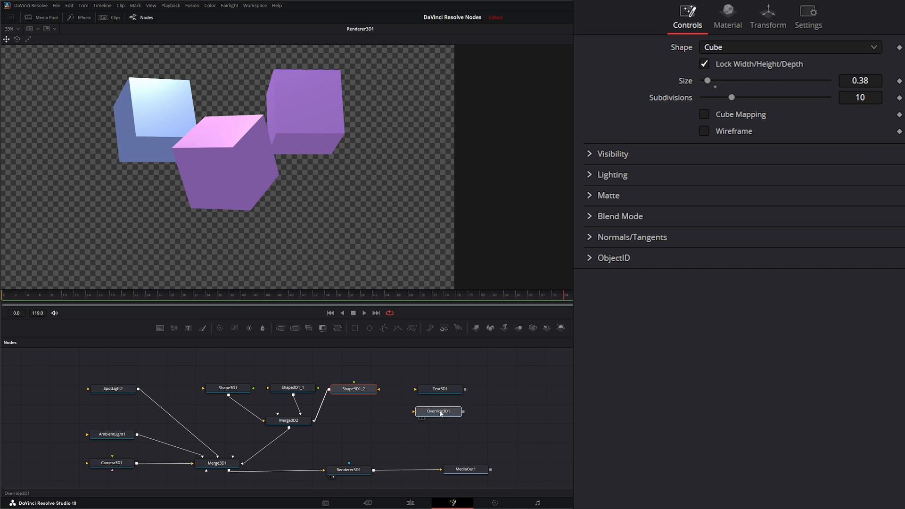
left_click(439, 410)
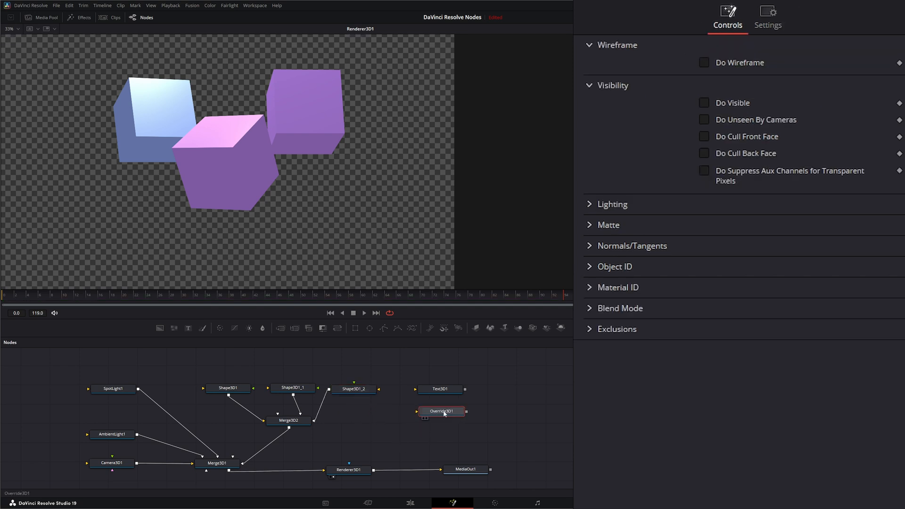